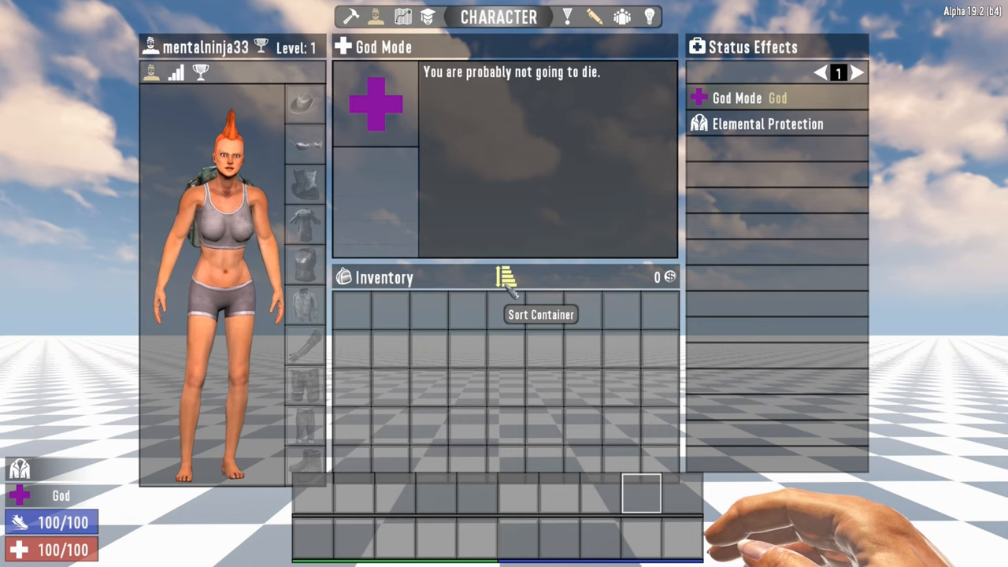
mouse_move(548, 248)
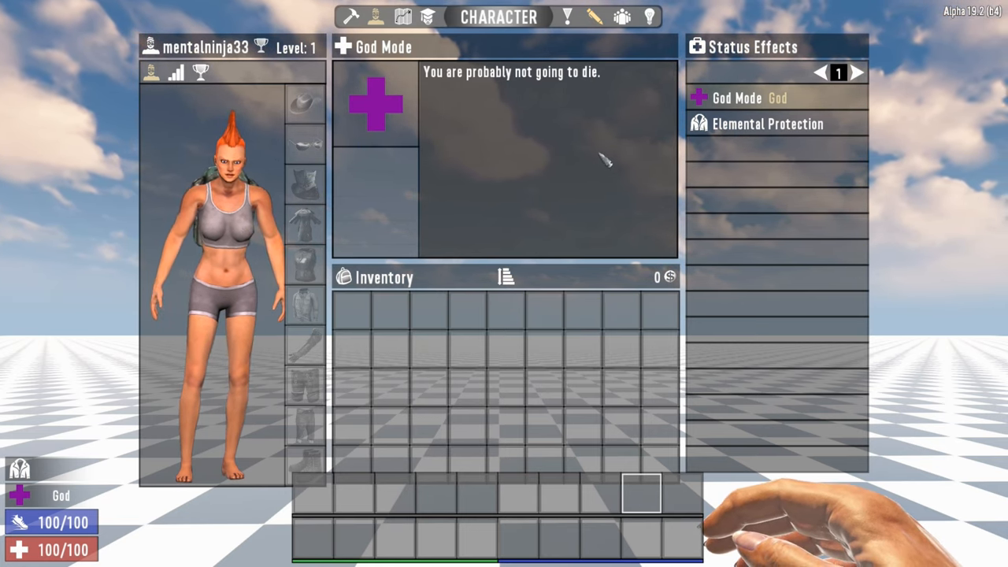
mouse_move(649, 16)
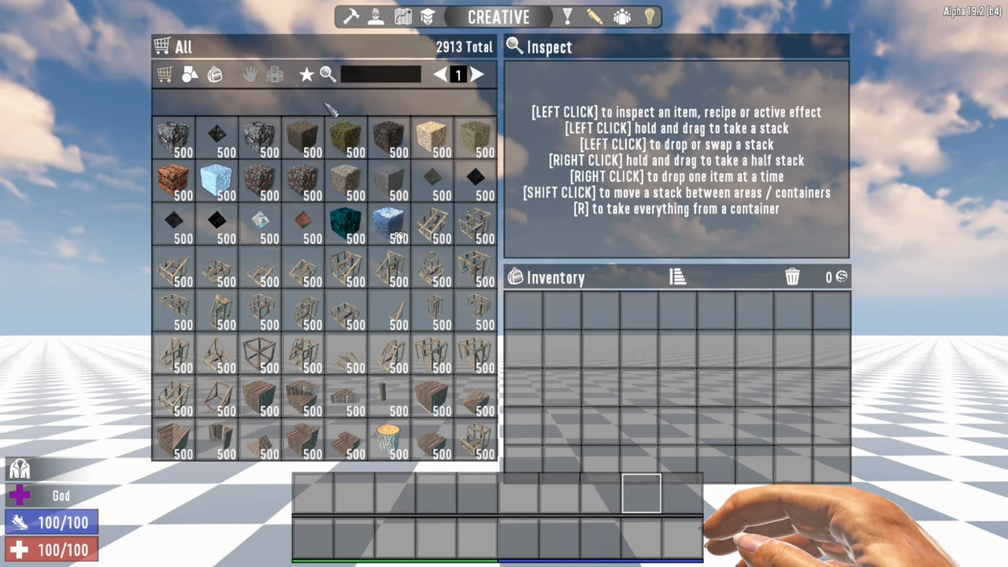
Filter the creative item catalogue by 'dev' to list the developer items.
click(274, 74)
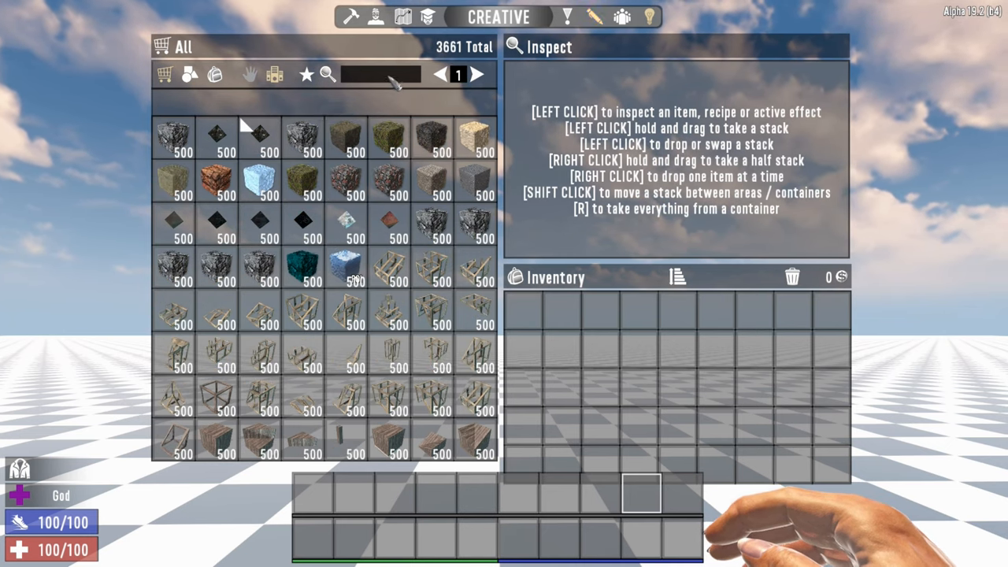
text(d)
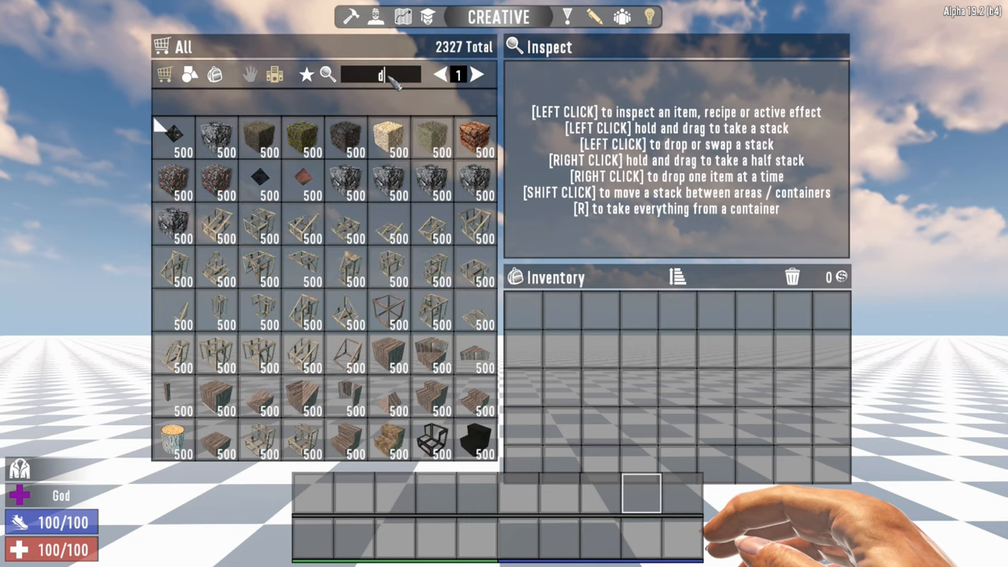
text(ev)
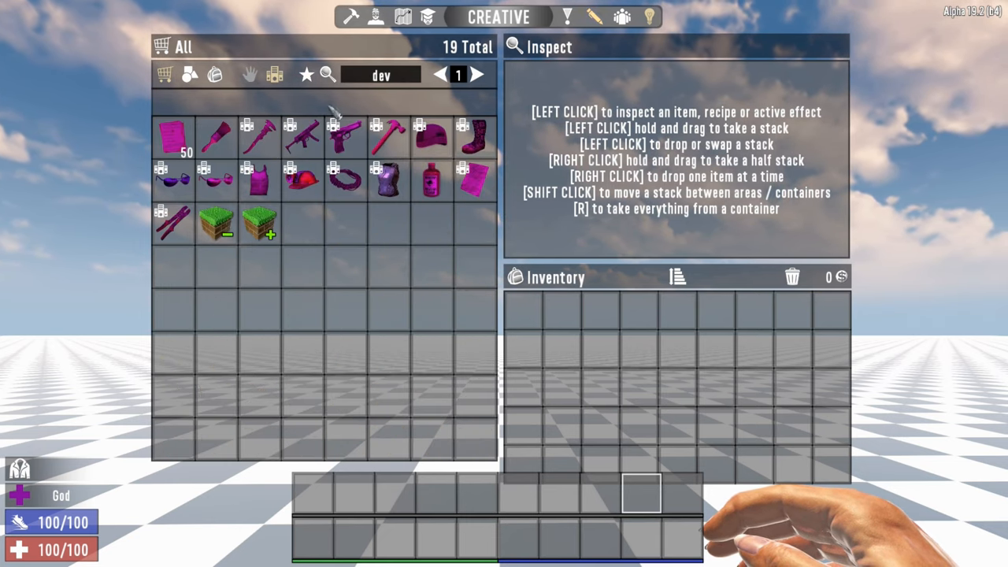
mouse_move(303, 174)
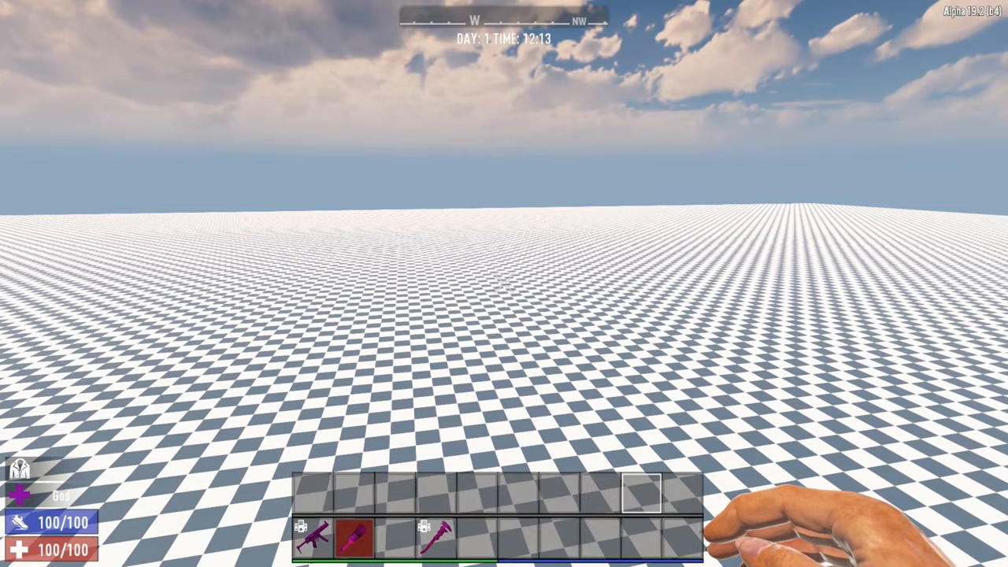
mouse_move(504, 284)
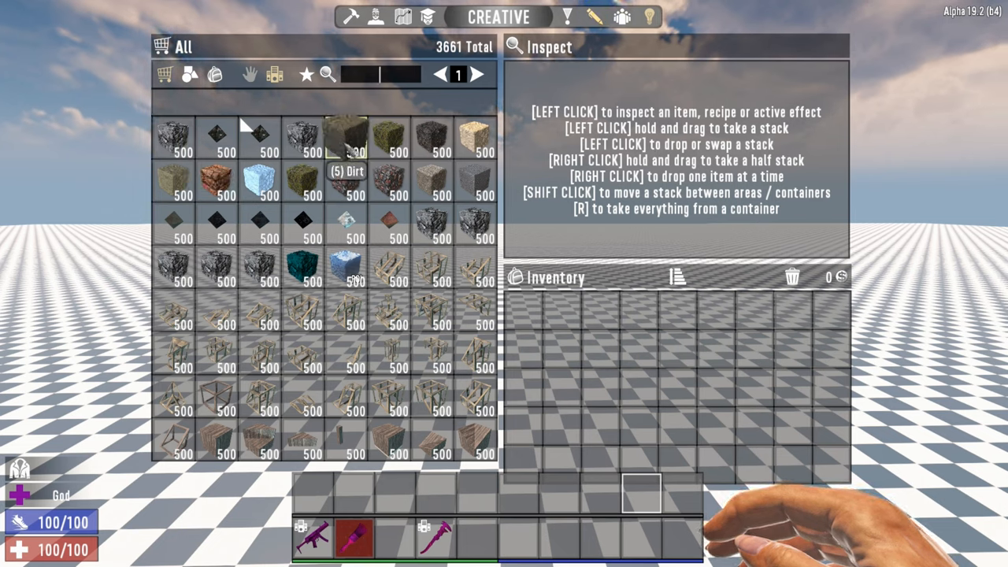
mouse_move(388, 134)
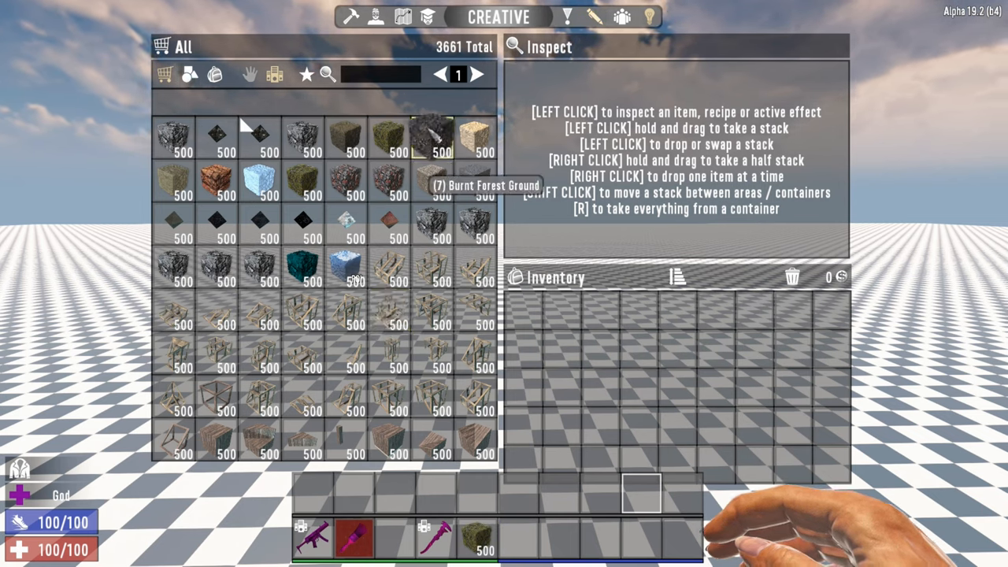
mouse_move(441, 185)
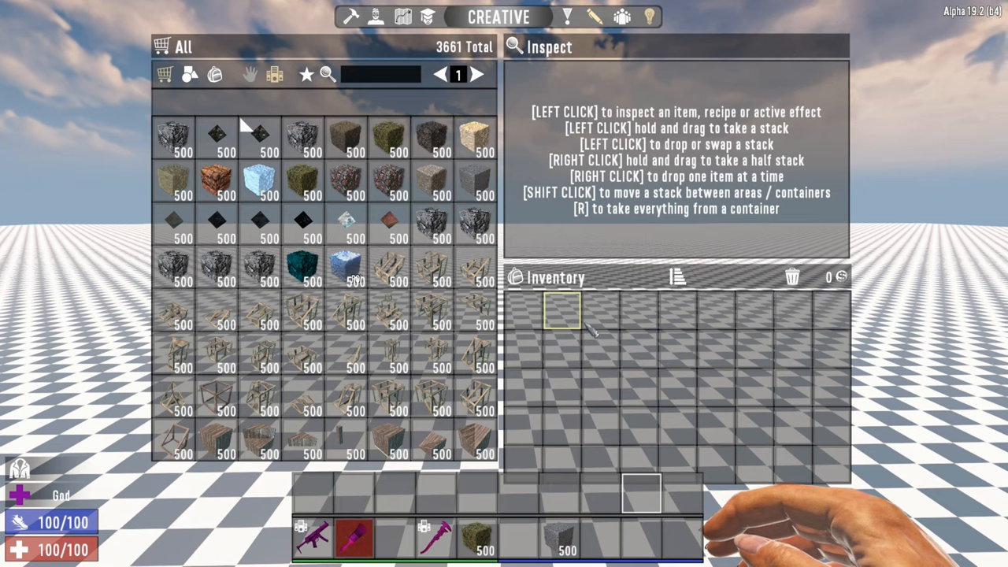
Leave the catalogue with Burnt Forest Ground and a grey block stack on the toolbelt.
key(Escape)
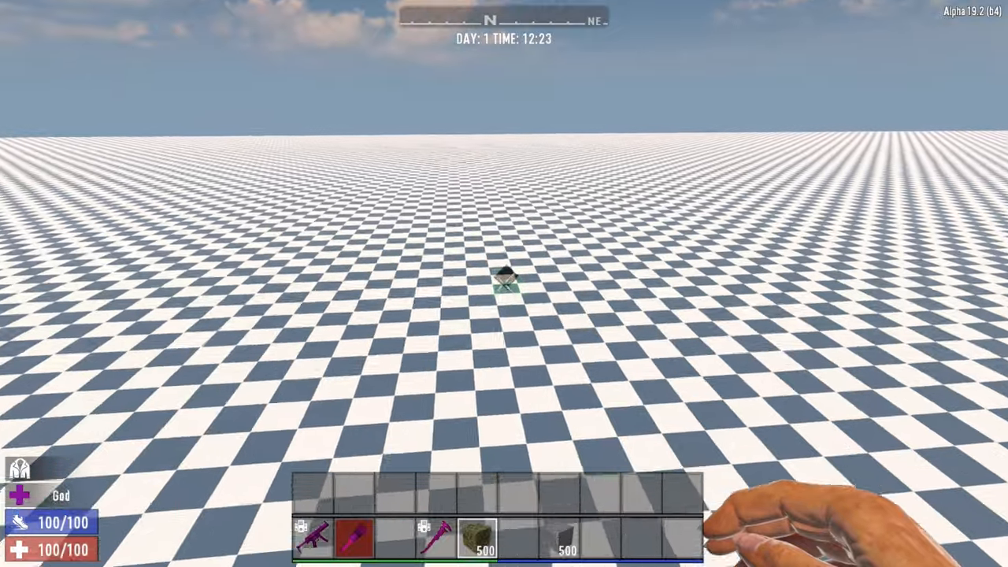
mouse_move(504, 284)
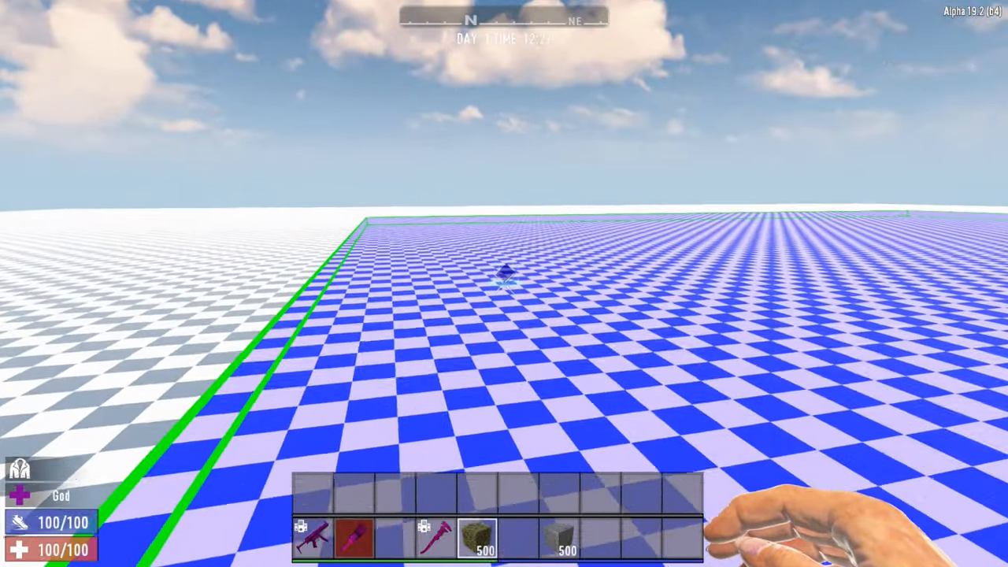
mouse_move(504, 284)
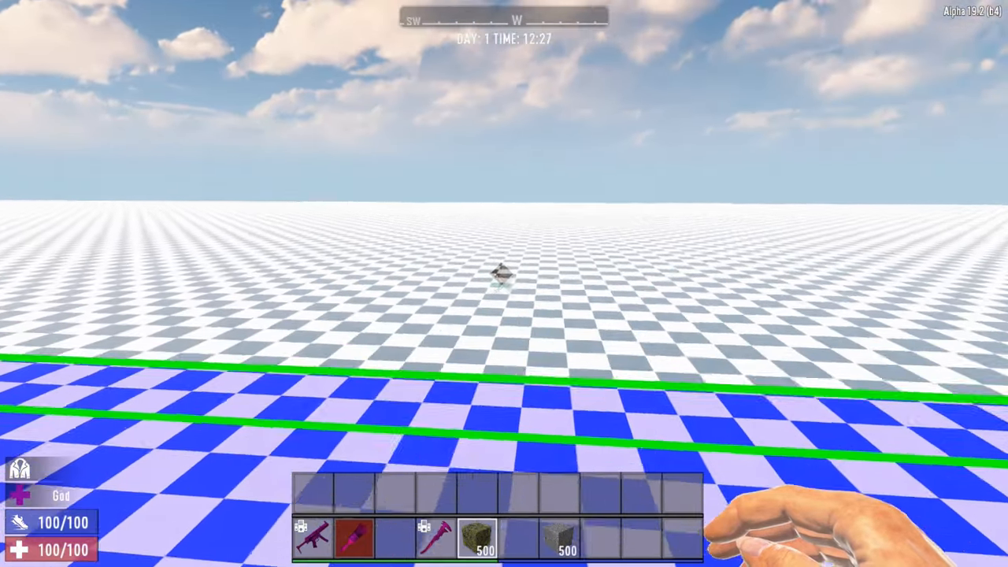
mouse_move(504, 284)
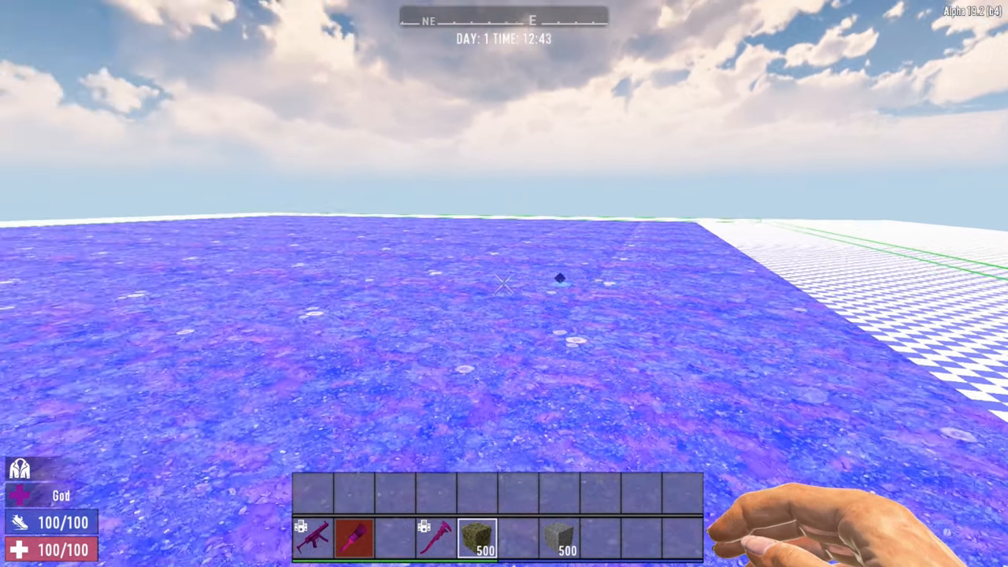
mouse_move(504, 284)
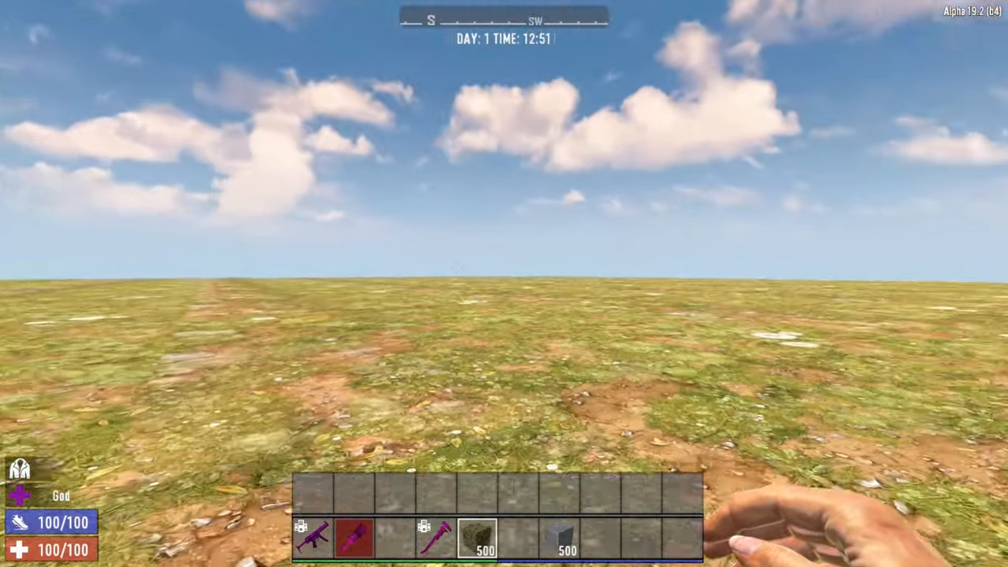
mouse_move(504, 284)
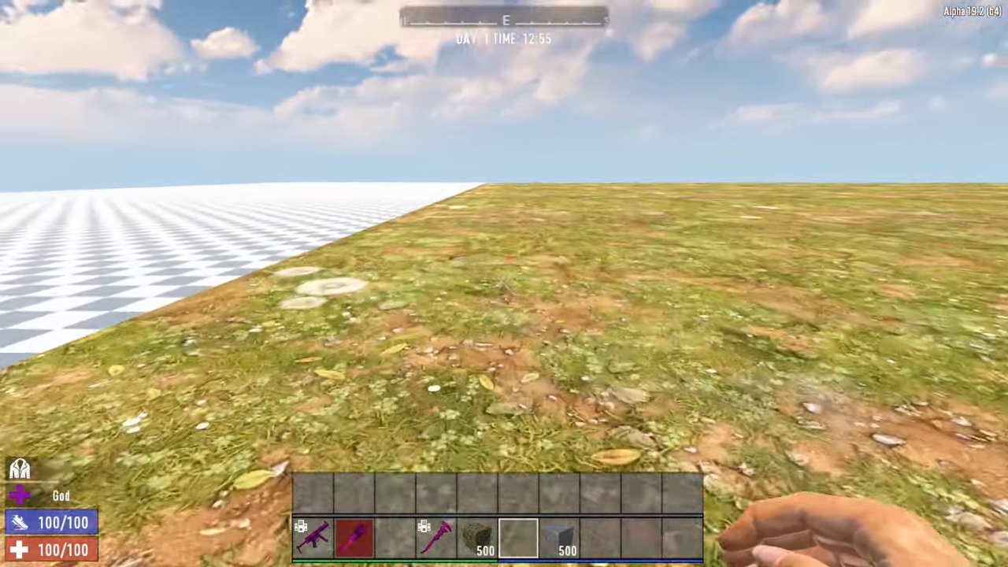
mouse_move(504, 284)
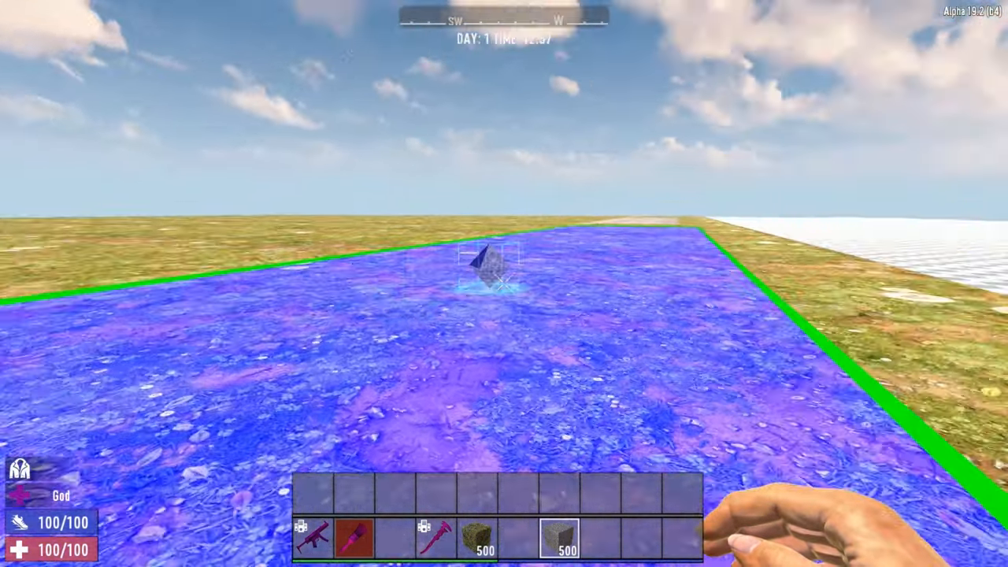
mouse_move(504, 283)
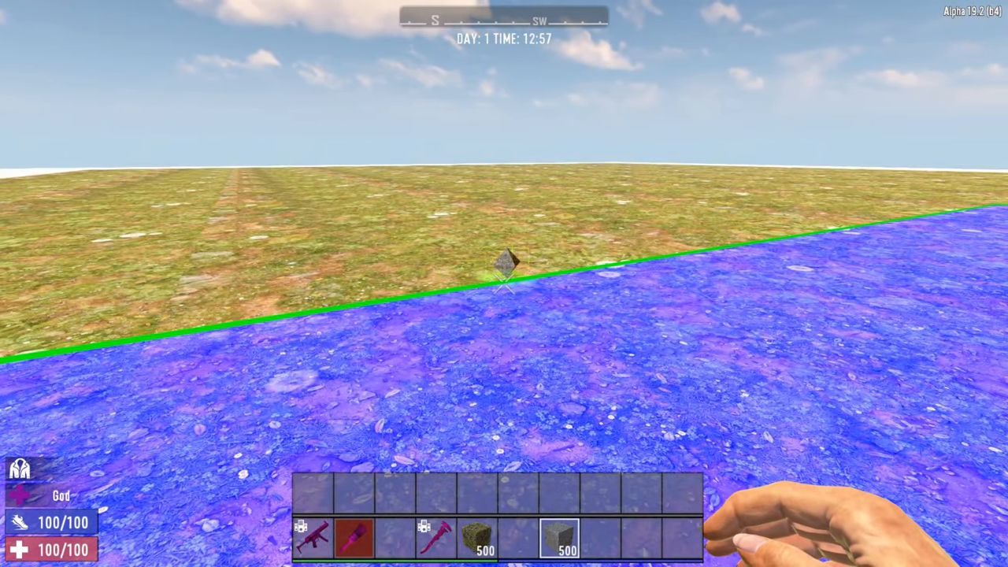
mouse_move(504, 283)
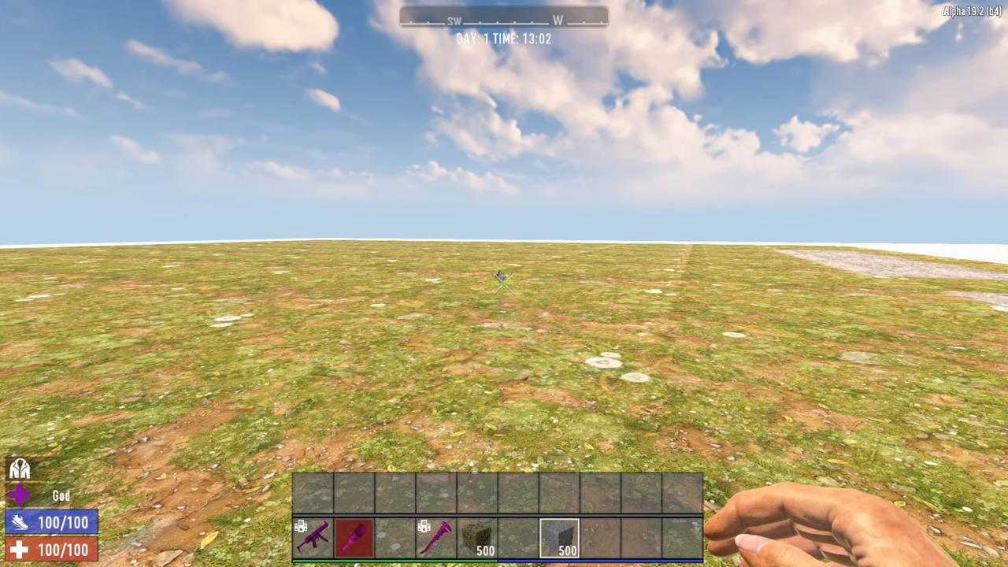
mouse_move(504, 283)
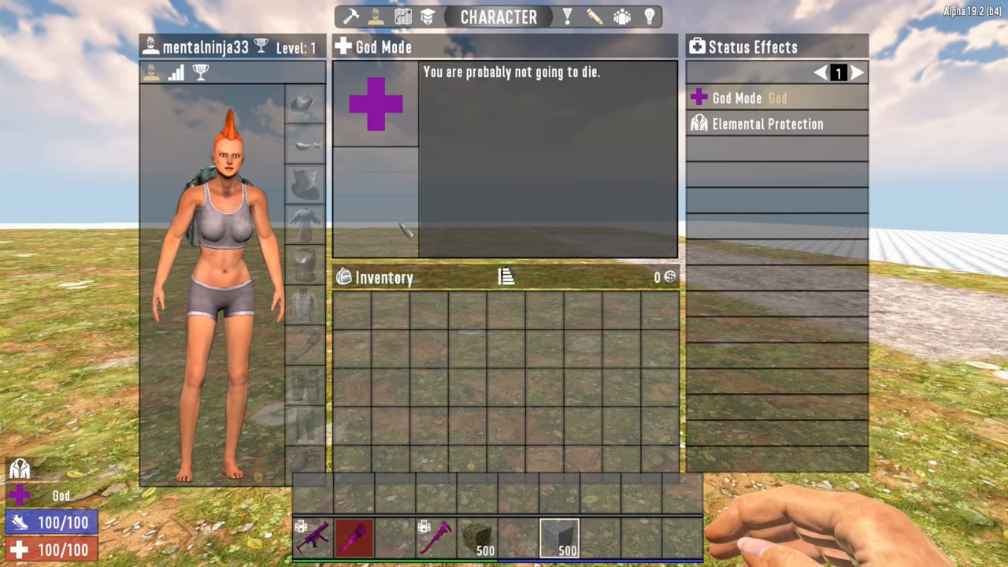
Page to the fourth catalogue page and take a 500-stack of concrete blocks to the toolbelt.
click(403, 16)
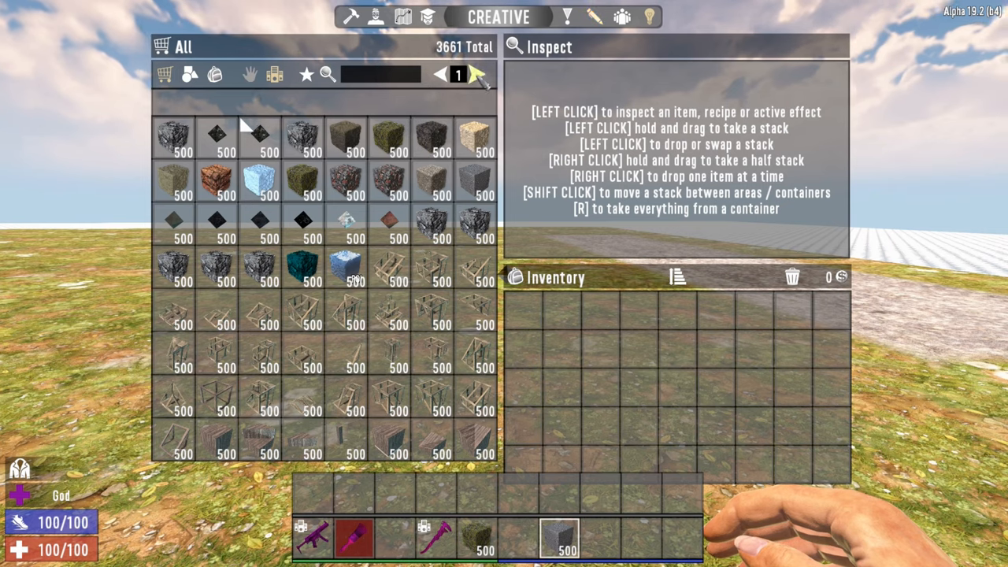
click(475, 75)
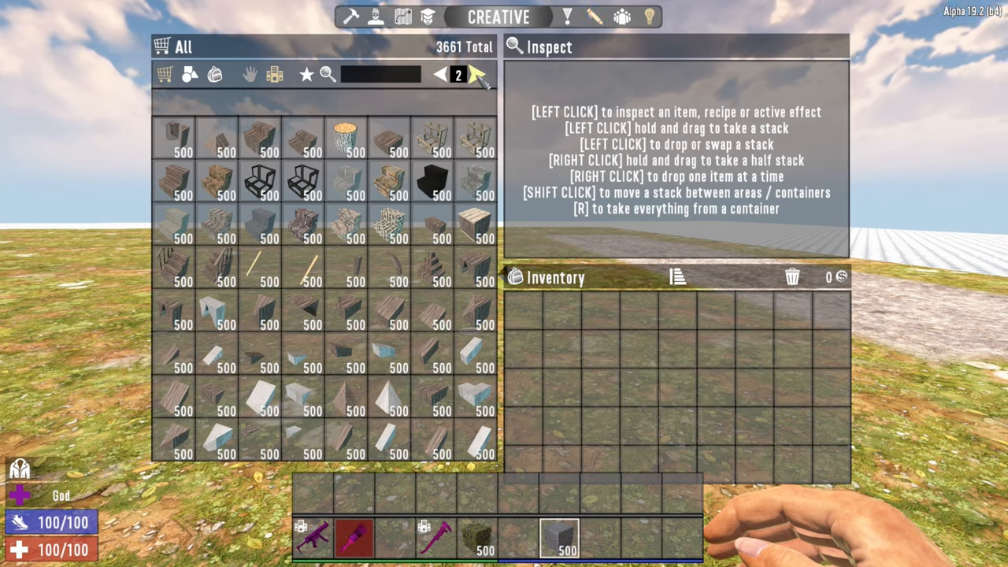
click(477, 74)
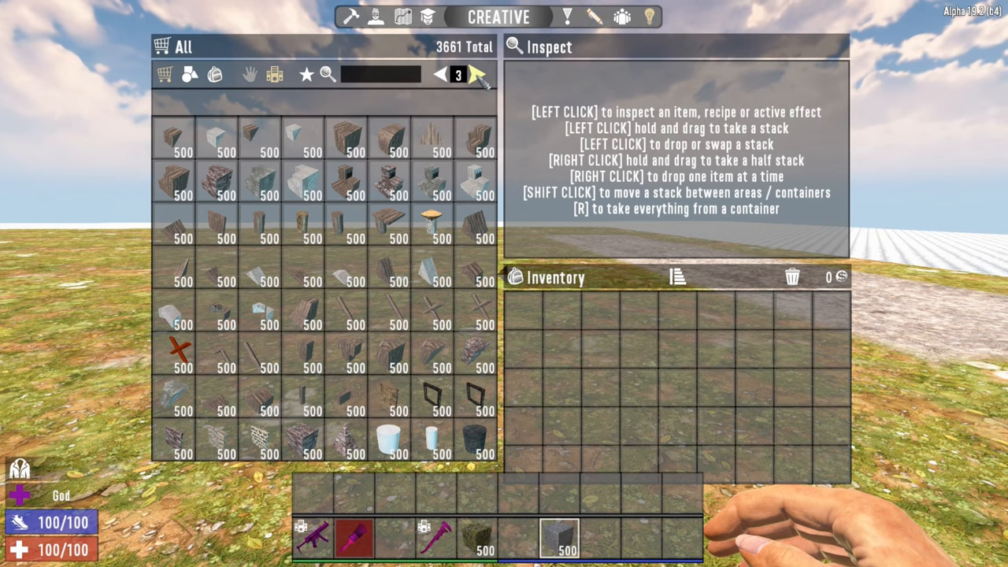
click(476, 74)
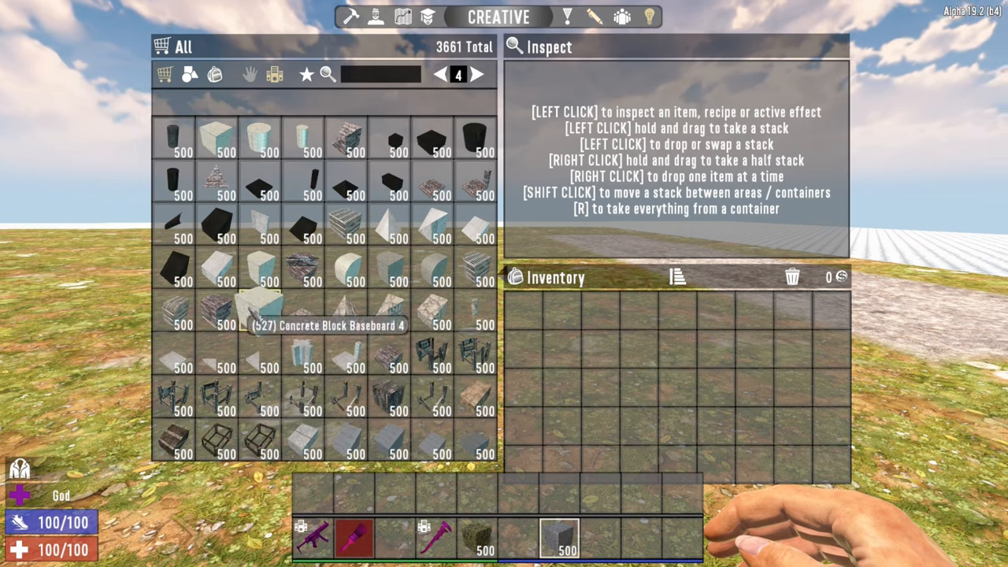
mouse_move(217, 142)
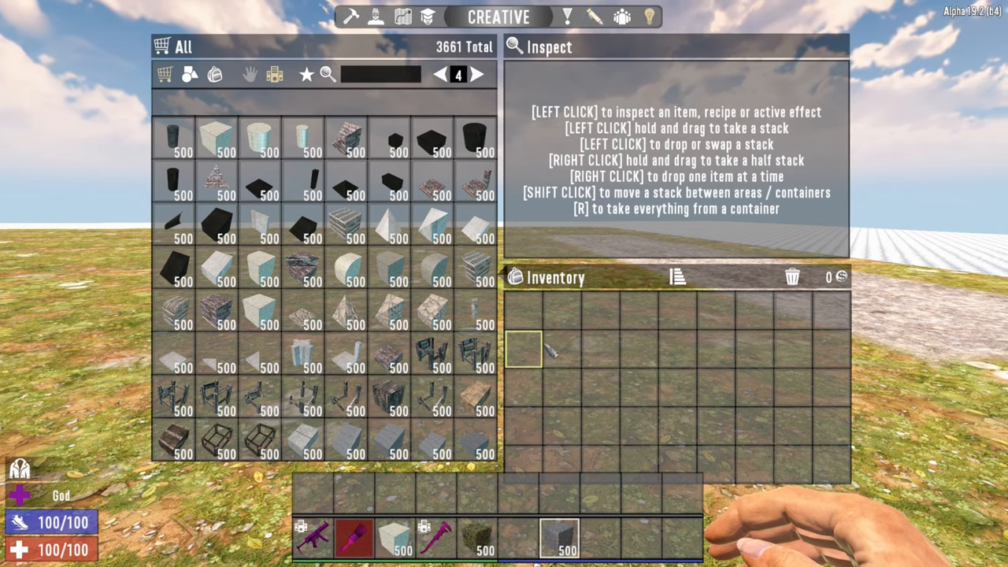
key(Escape)
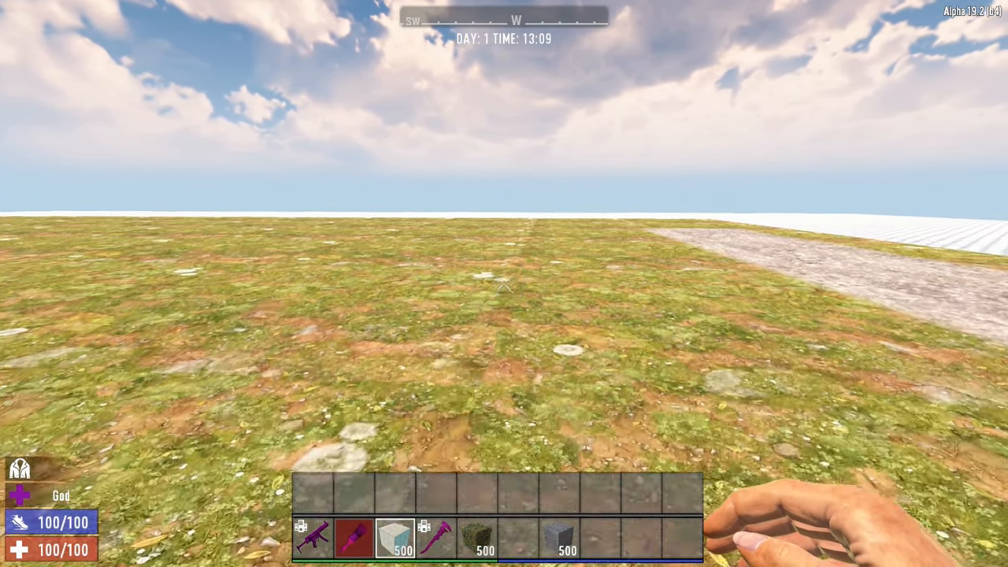
mouse_move(504, 283)
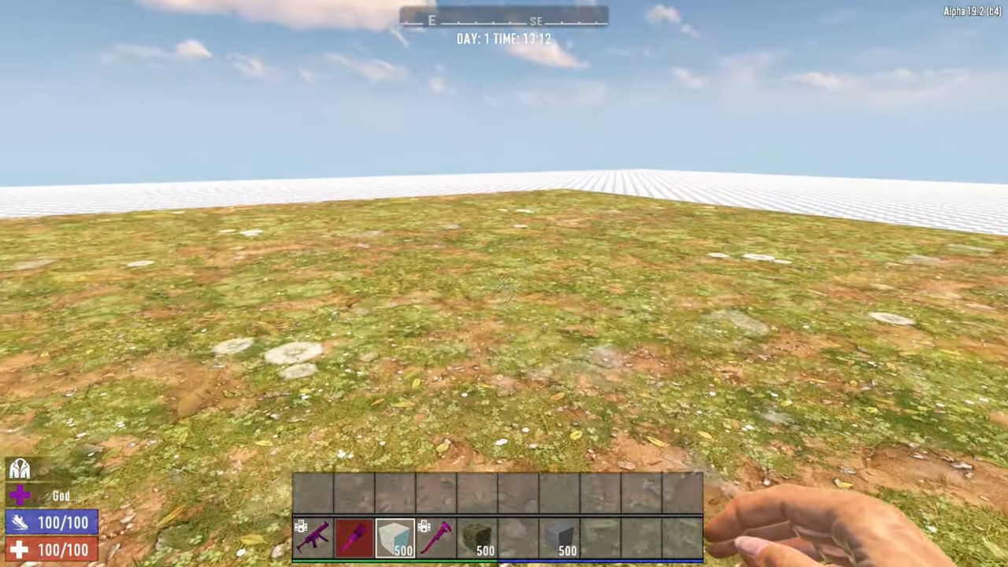
mouse_move(504, 284)
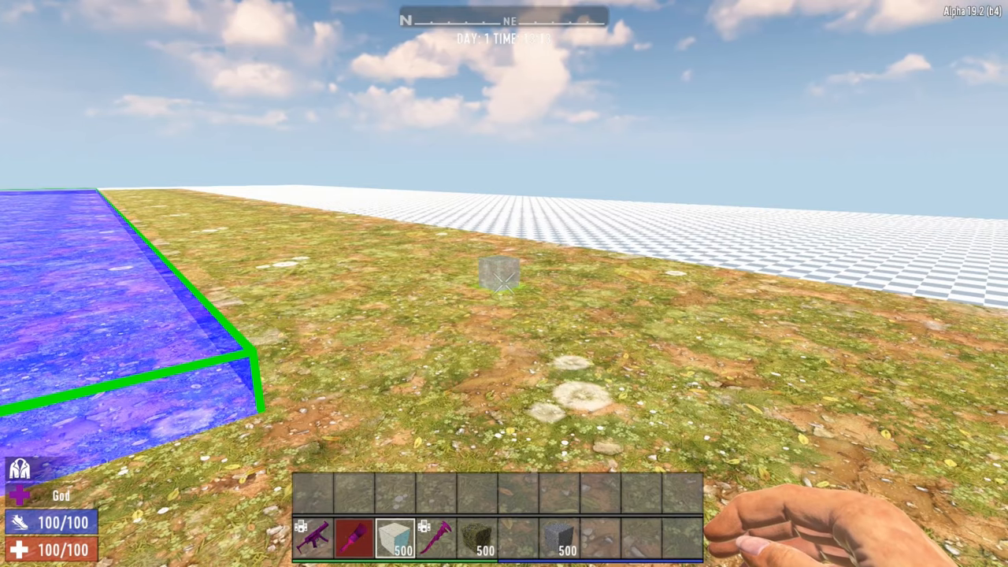
mouse_move(504, 284)
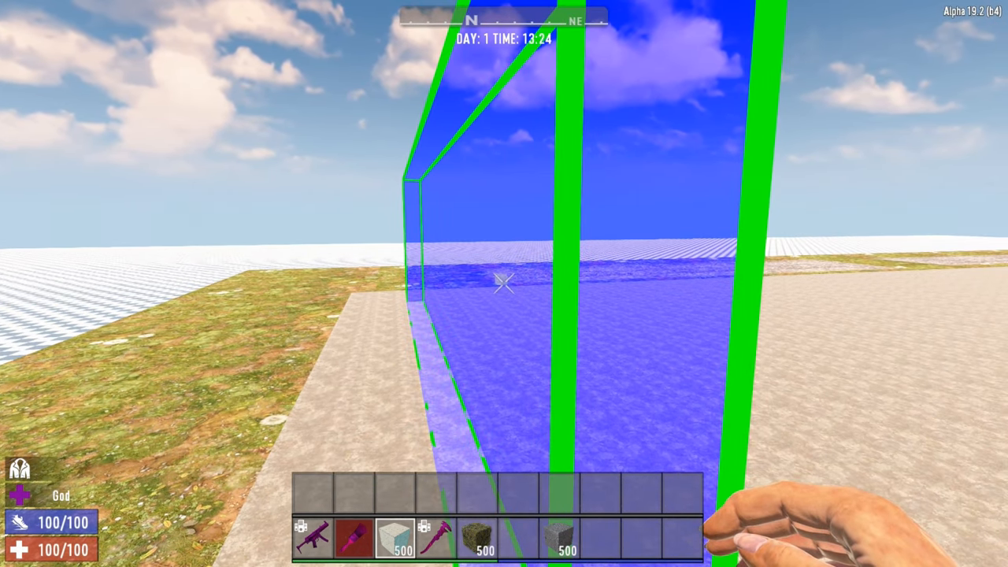
Fill the tall selected volume with concrete to raise a wall on the slab.
click(504, 284)
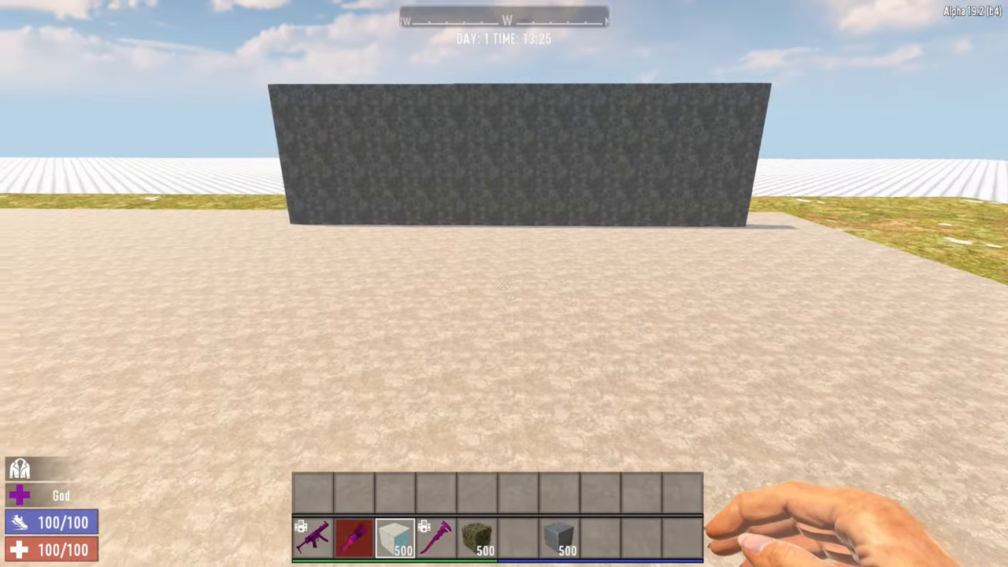
mouse_move(504, 283)
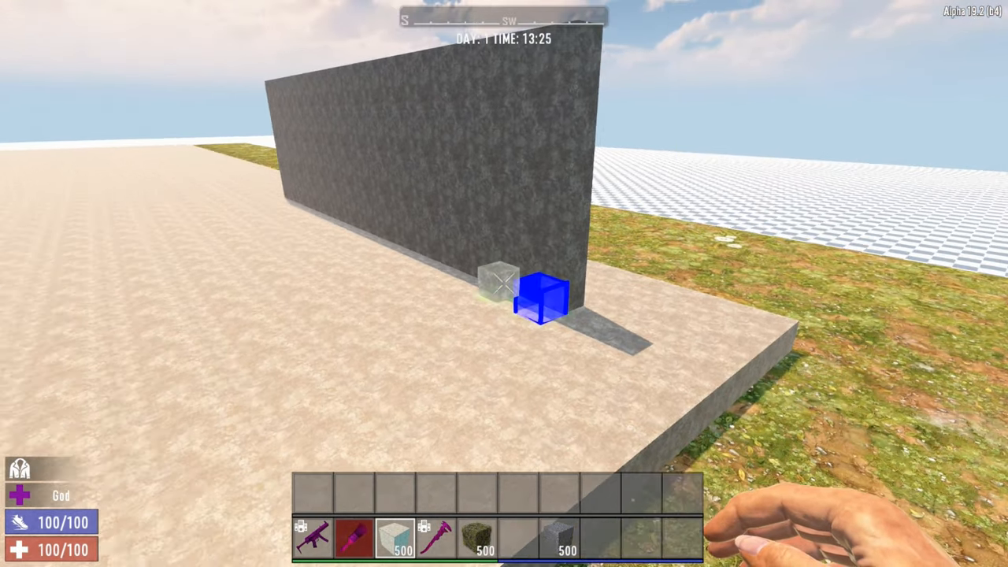
mouse_move(504, 284)
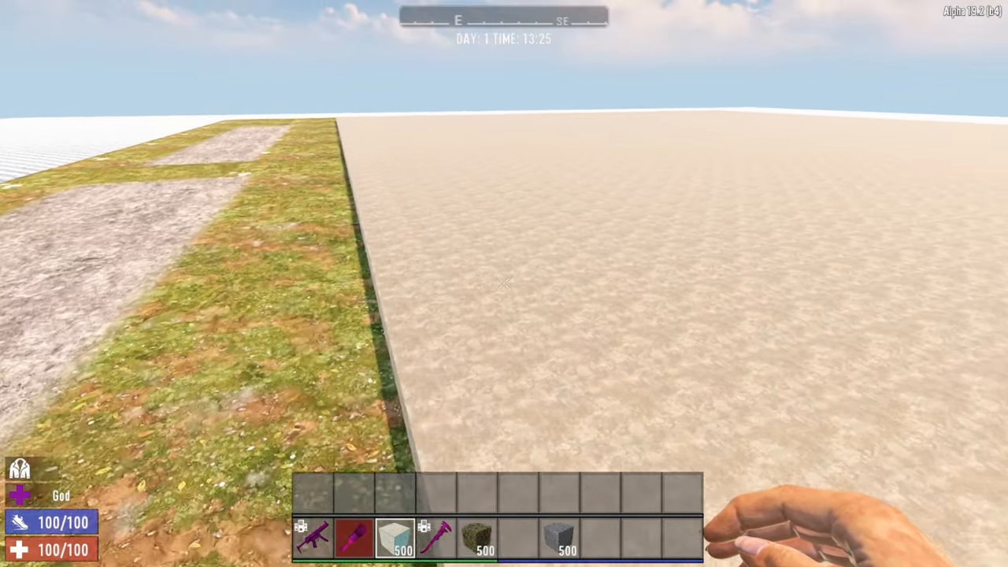
mouse_move(504, 284)
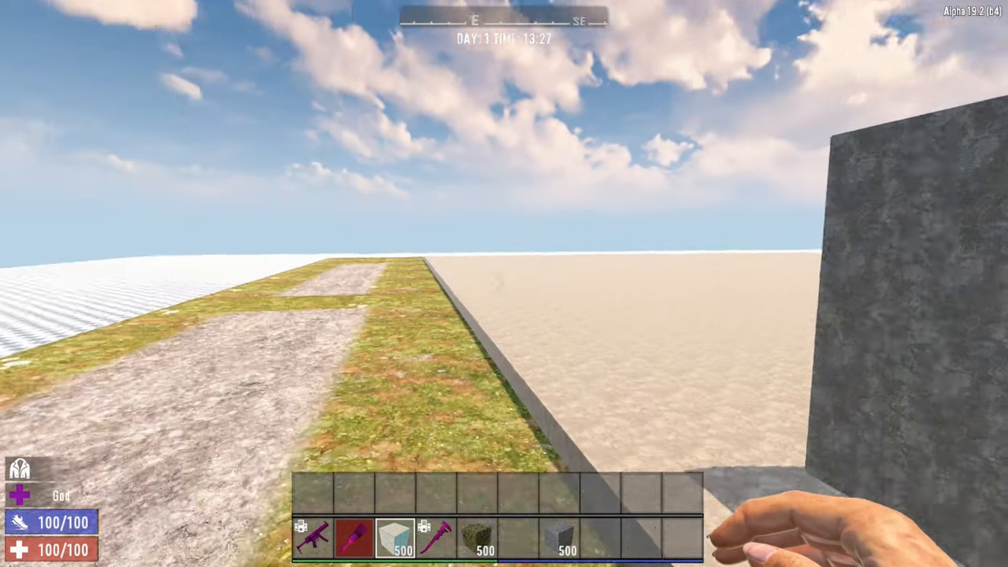
mouse_move(504, 283)
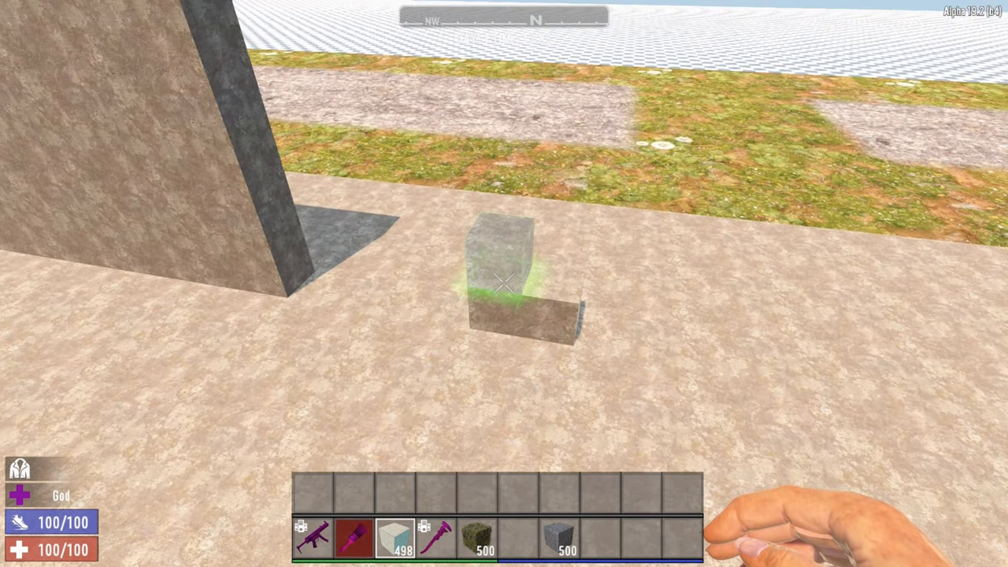
Place a concrete block by hand on the slab beside the wall.
click(504, 283)
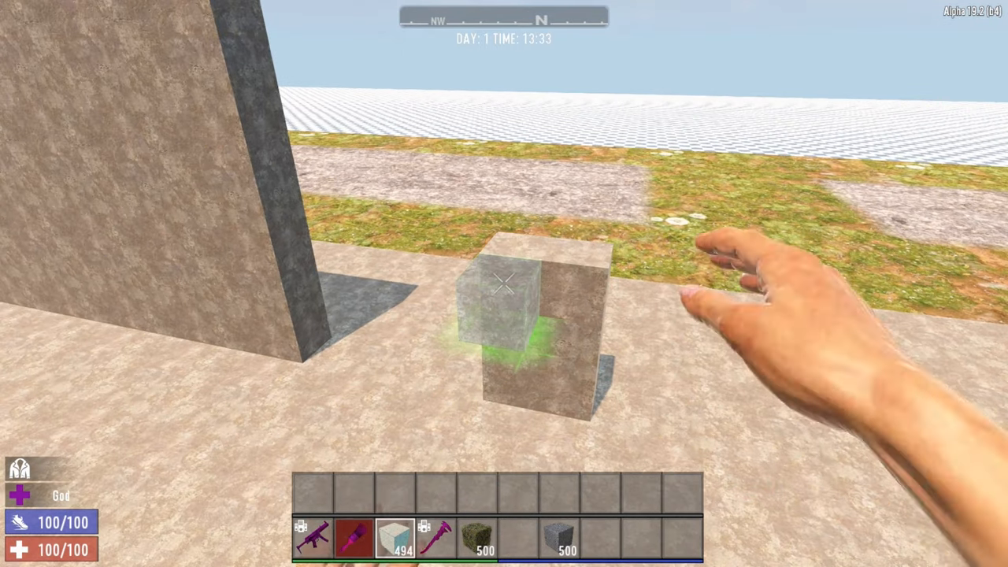
Stack two concrete blocks into a short stepped stub beside the pillar.
click(504, 283)
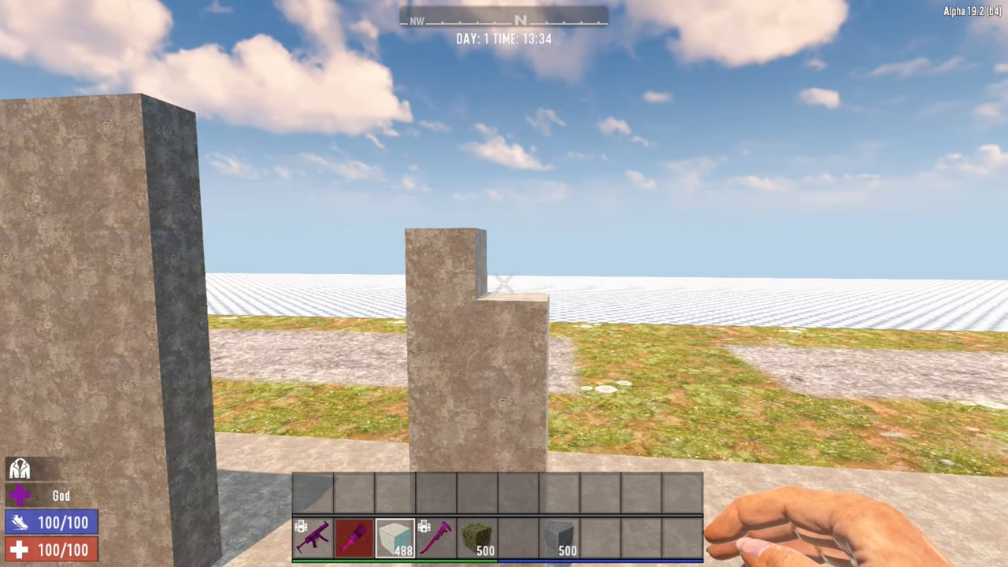
click(504, 284)
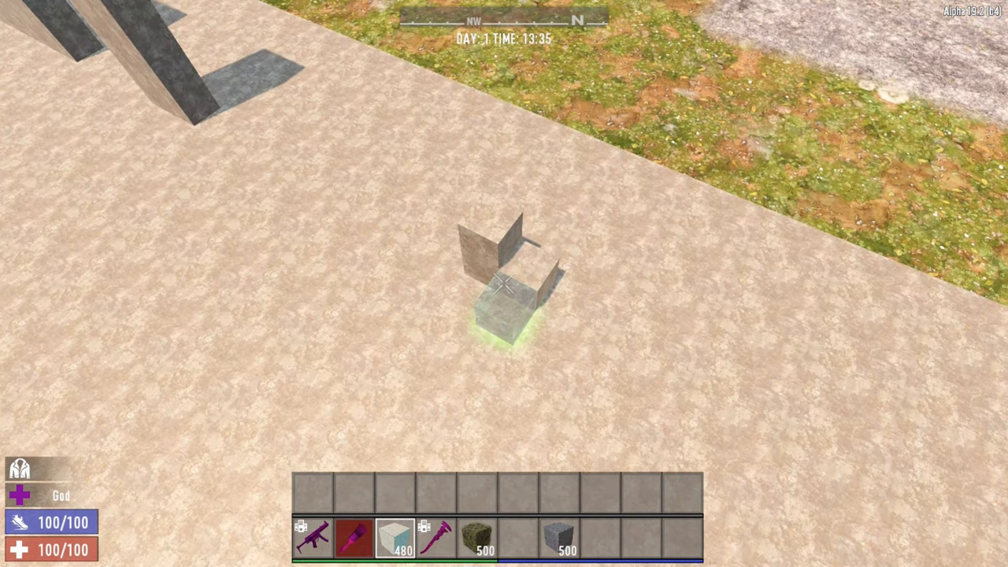
Place concrete pillars at the slab edge and start a wall beside one.
click(504, 283)
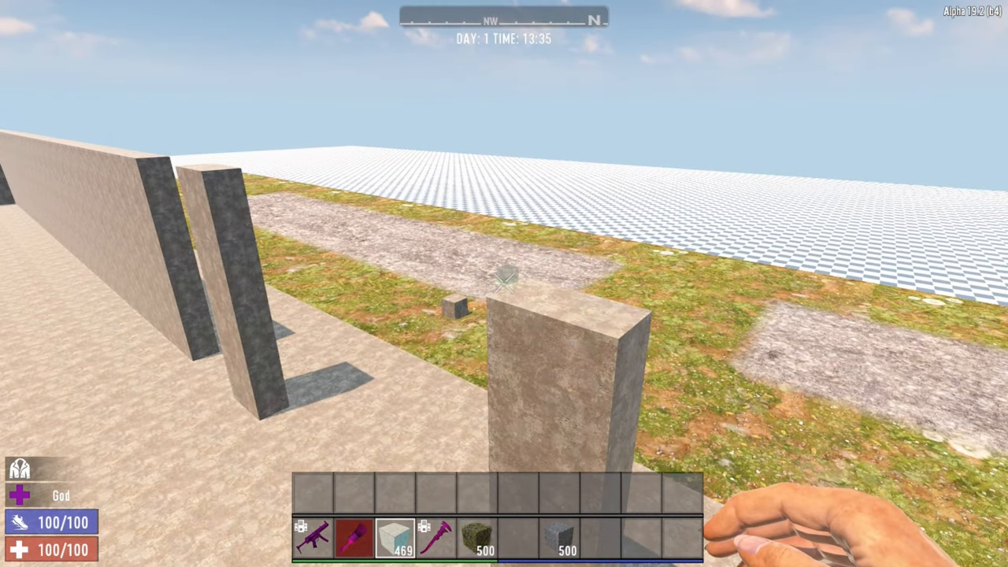
mouse_move(504, 283)
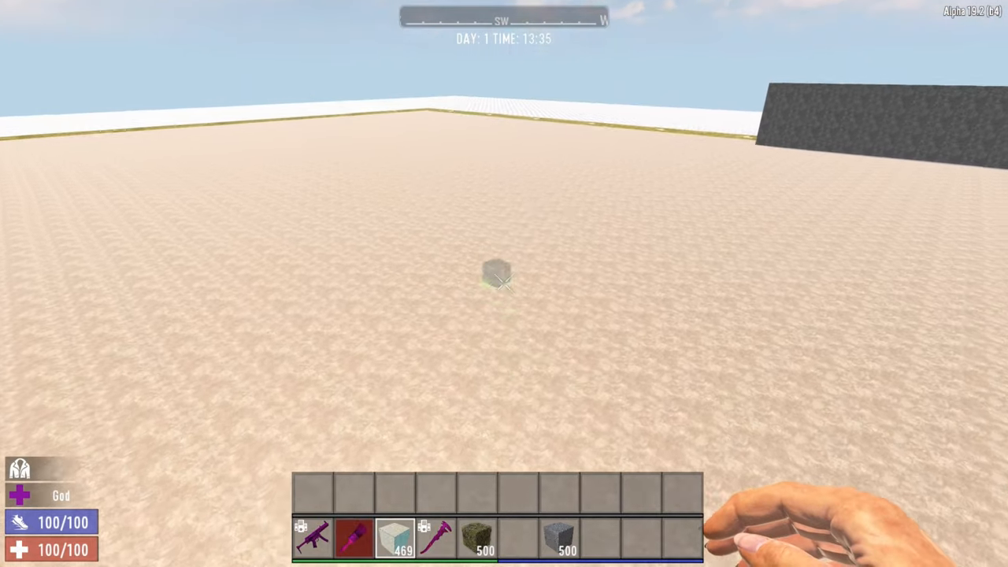
mouse_move(504, 284)
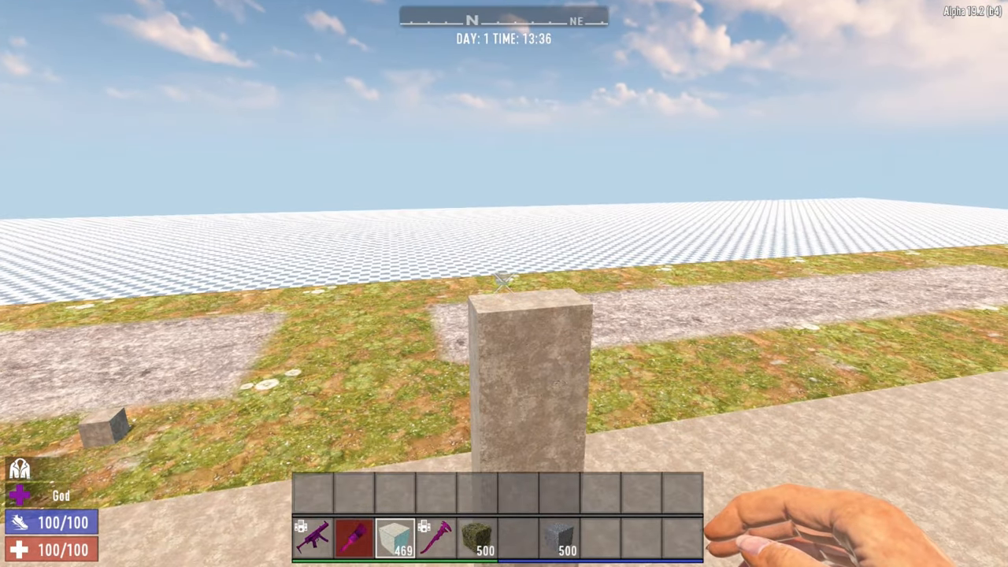
click(504, 282)
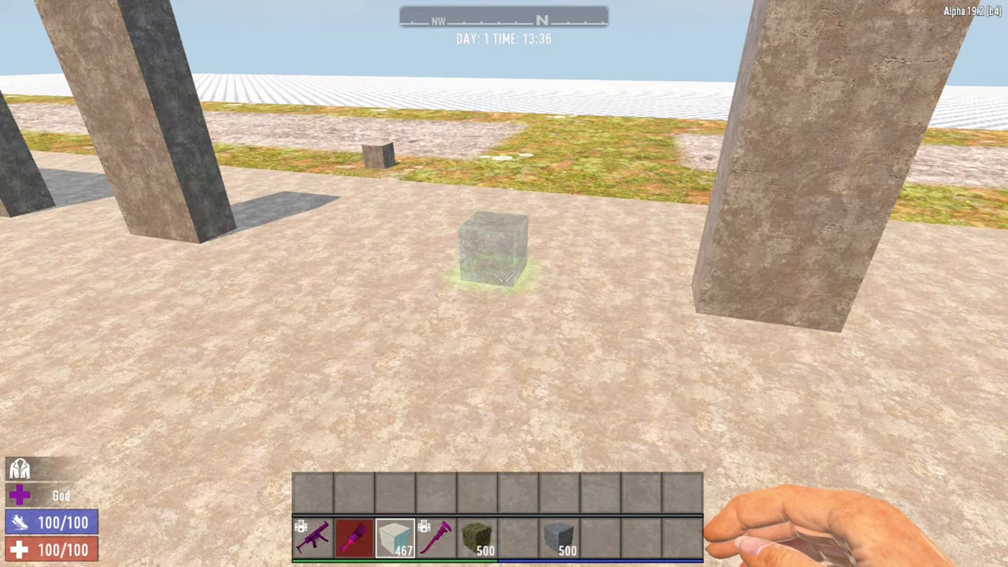
mouse_move(504, 284)
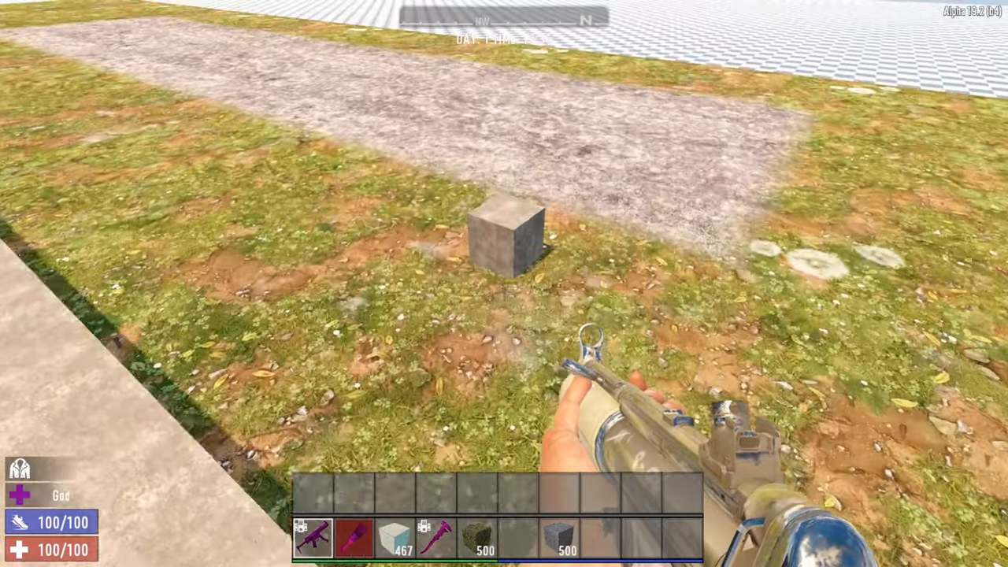
mouse_move(504, 284)
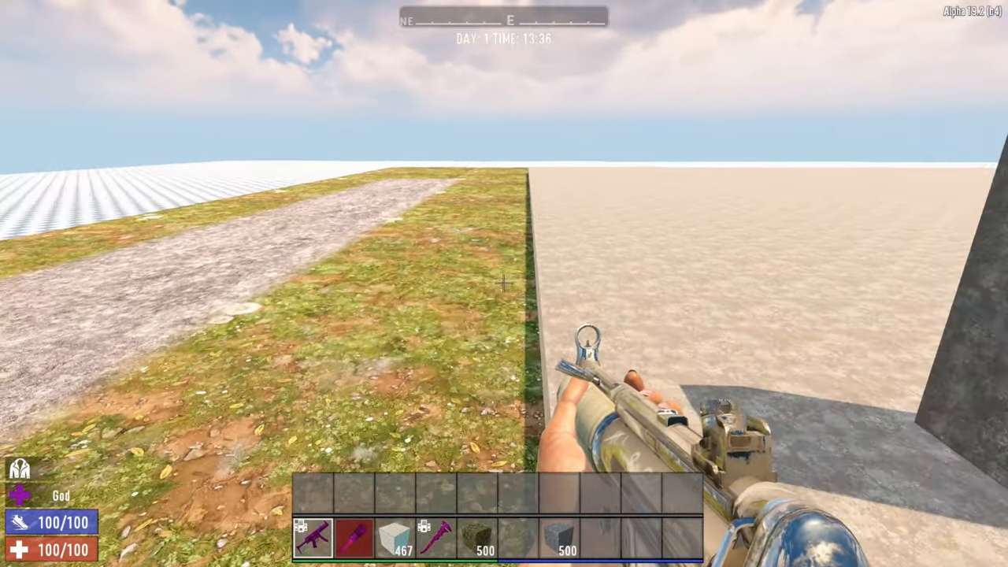
mouse_move(504, 284)
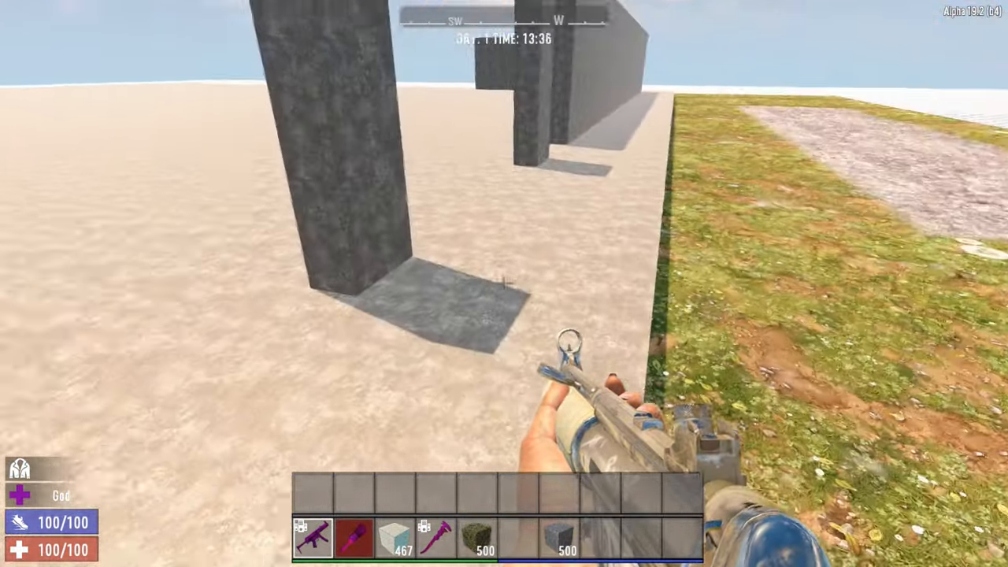
mouse_move(504, 283)
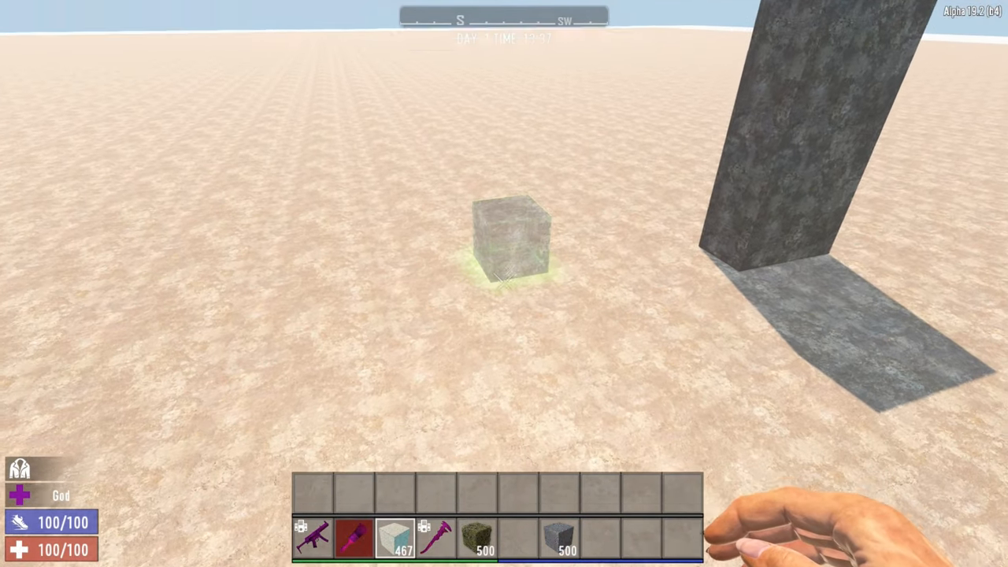
click(504, 283)
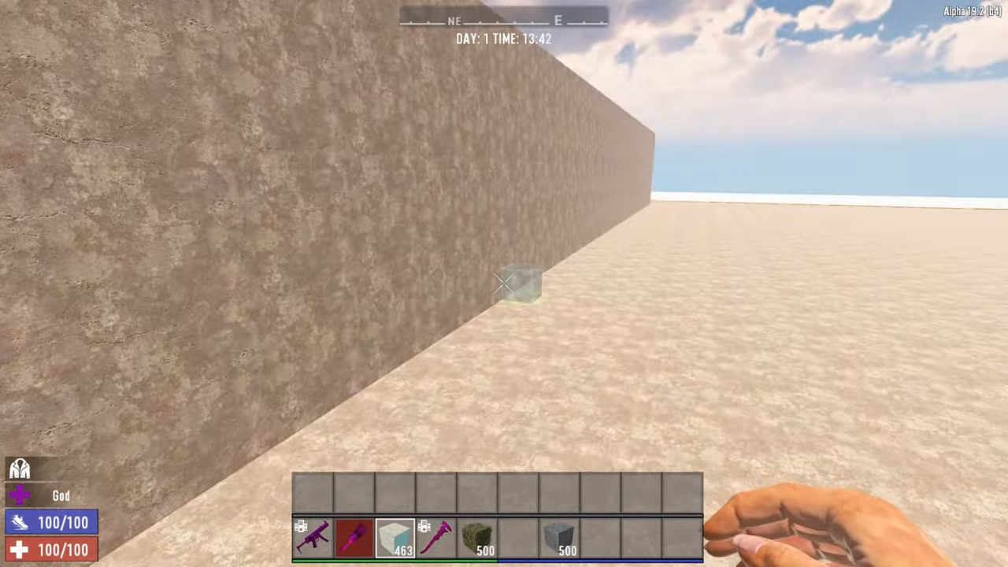
mouse_move(504, 284)
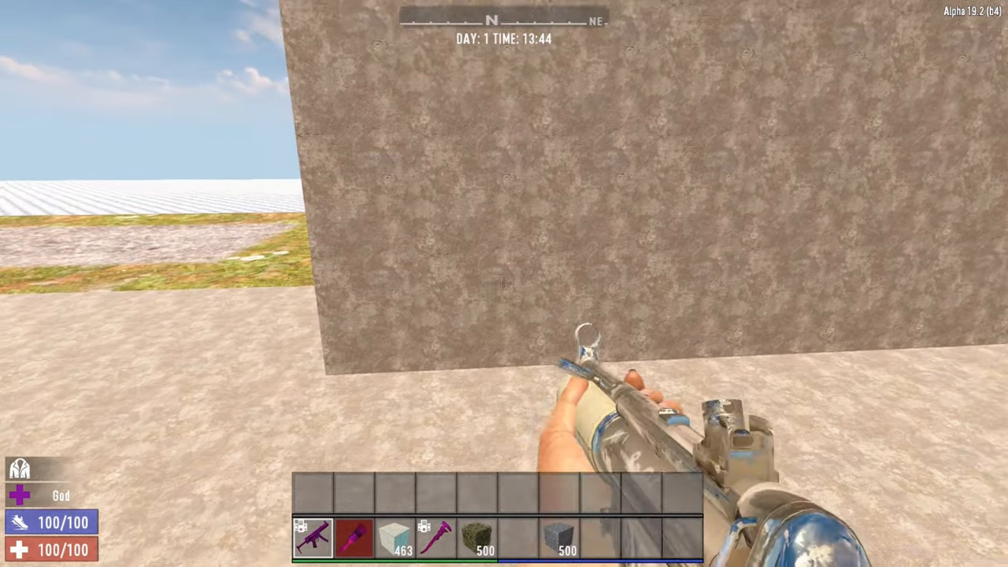
Add concrete blocks around the doorway opening and window hole in the wall.
click(504, 283)
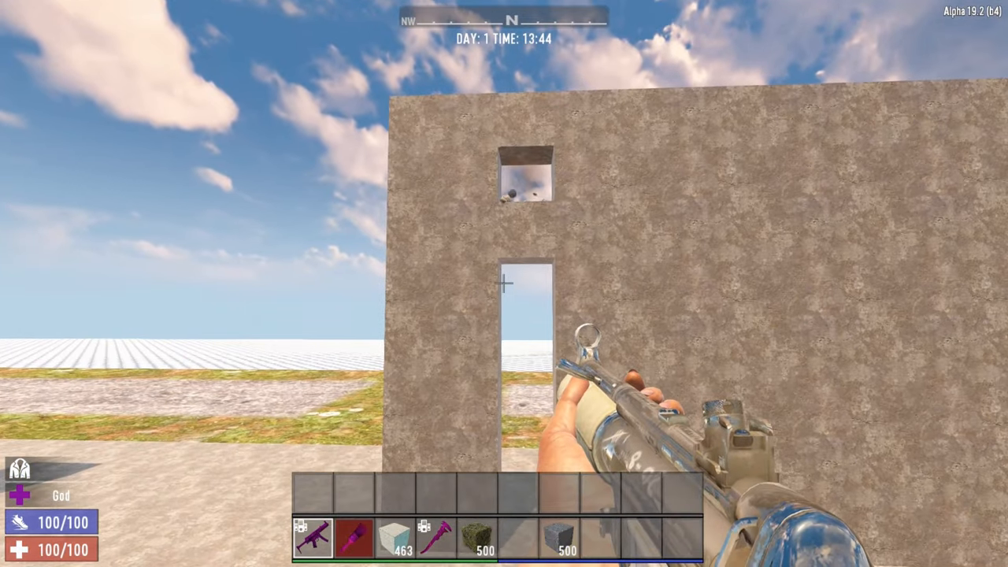
mouse_move(504, 236)
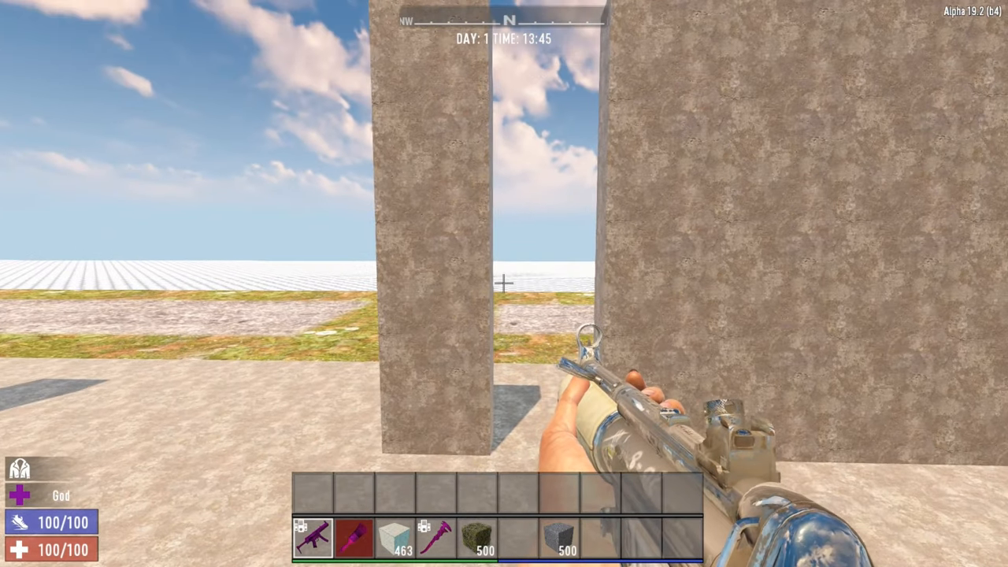
mouse_move(504, 284)
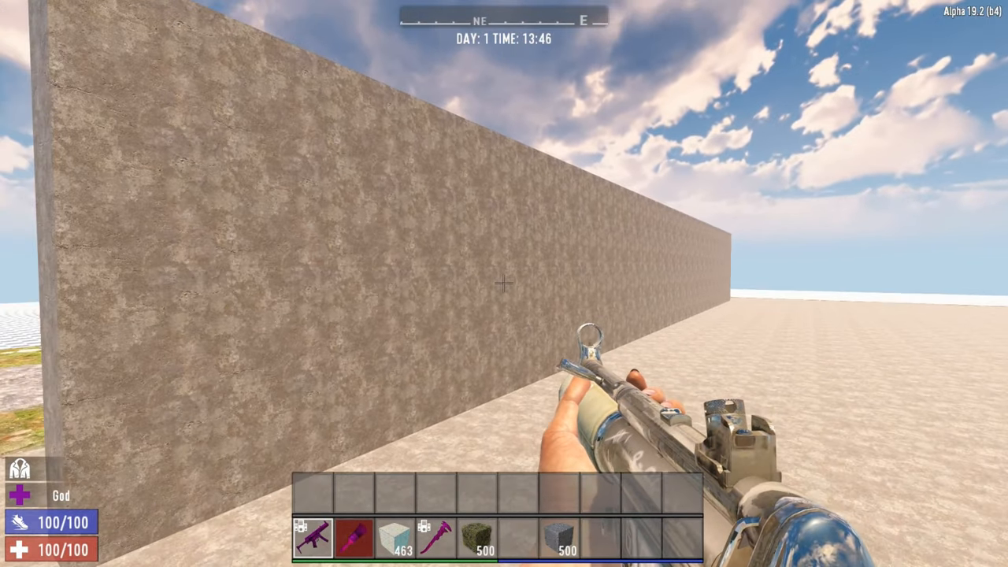
mouse_move(504, 284)
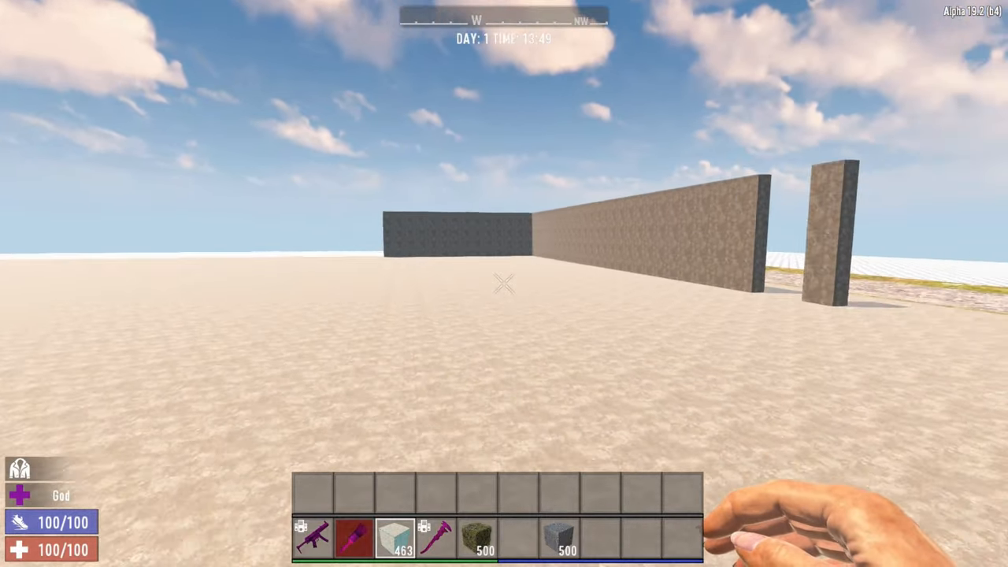
mouse_move(504, 284)
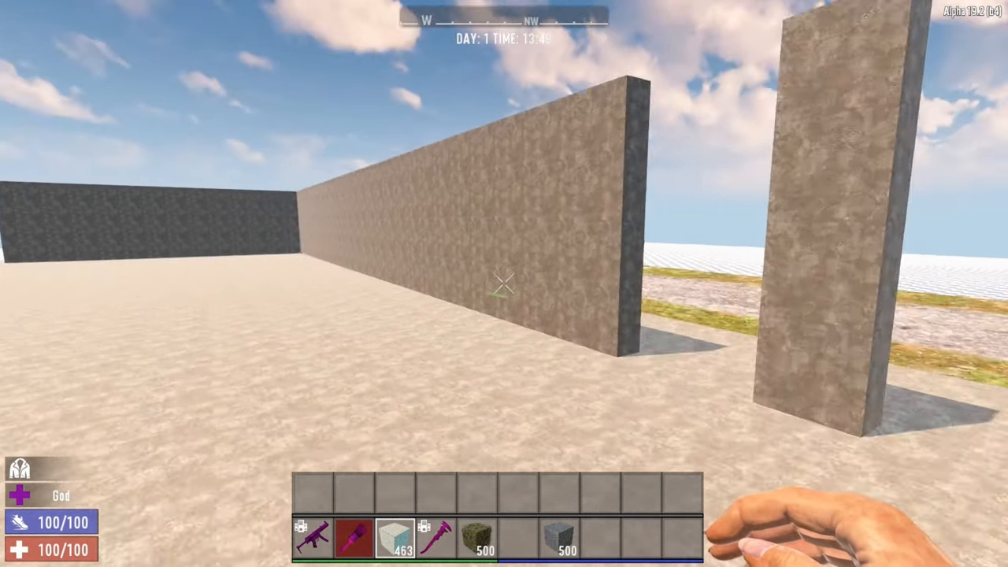
mouse_move(709, 283)
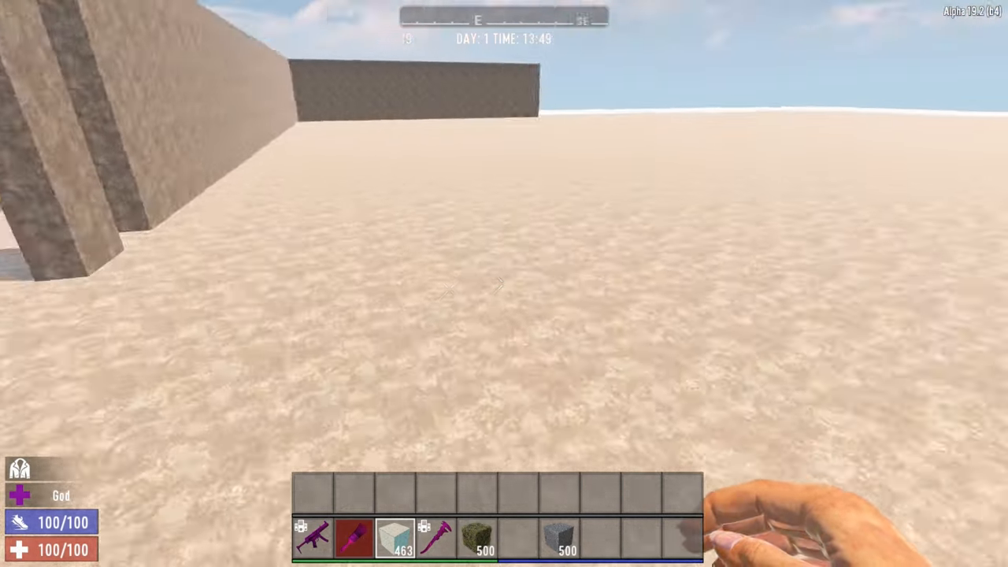
mouse_move(504, 283)
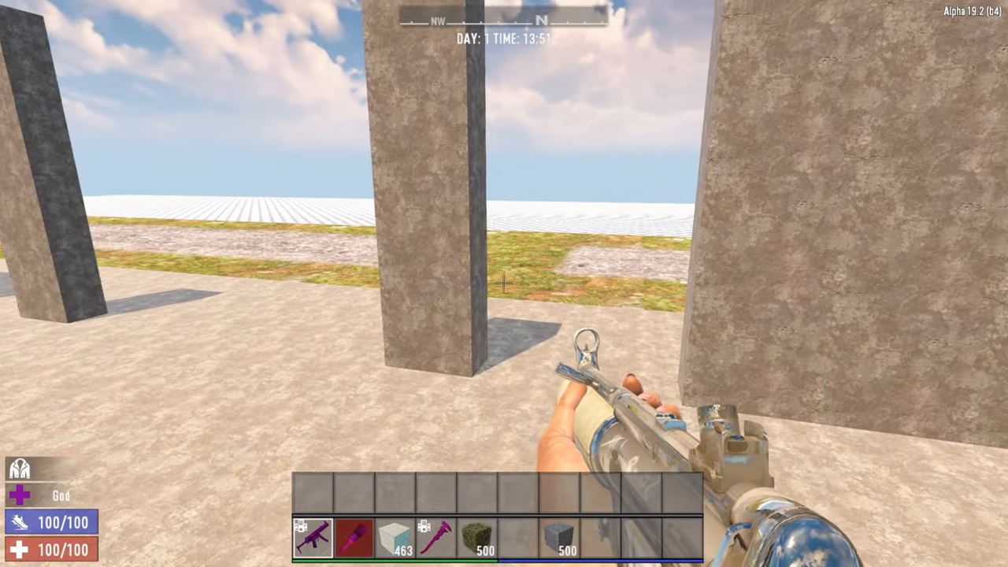
mouse_move(504, 283)
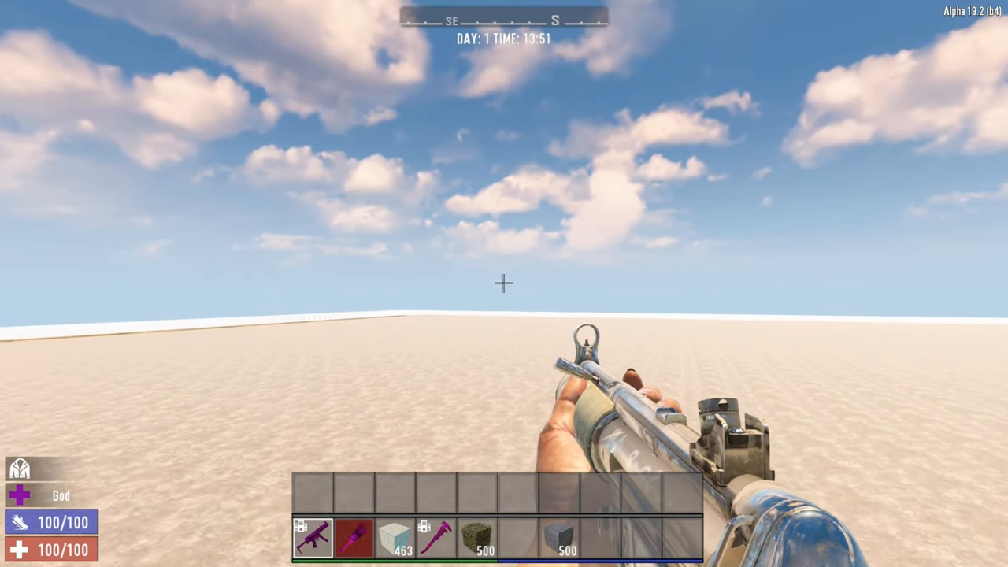
mouse_move(504, 283)
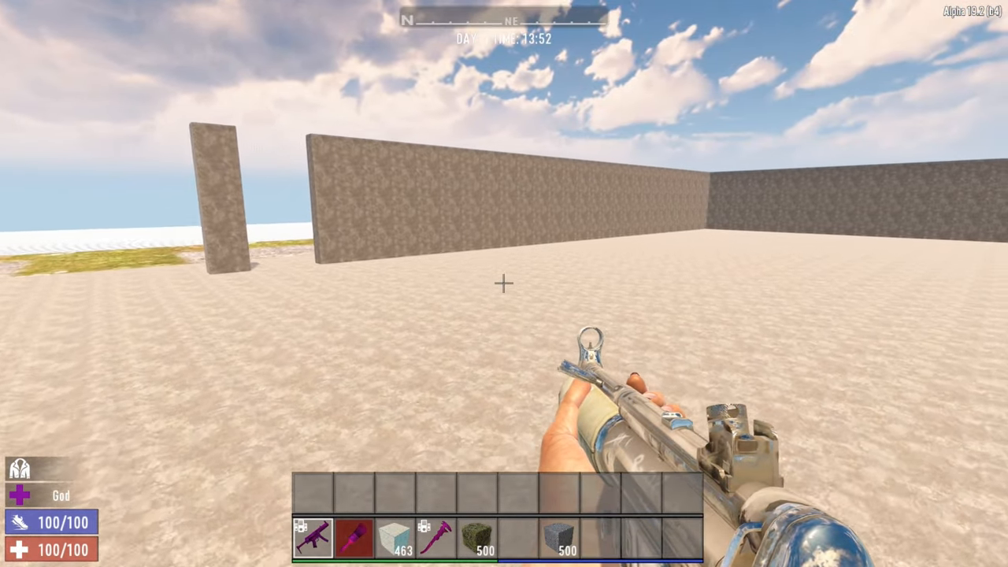
mouse_move(504, 283)
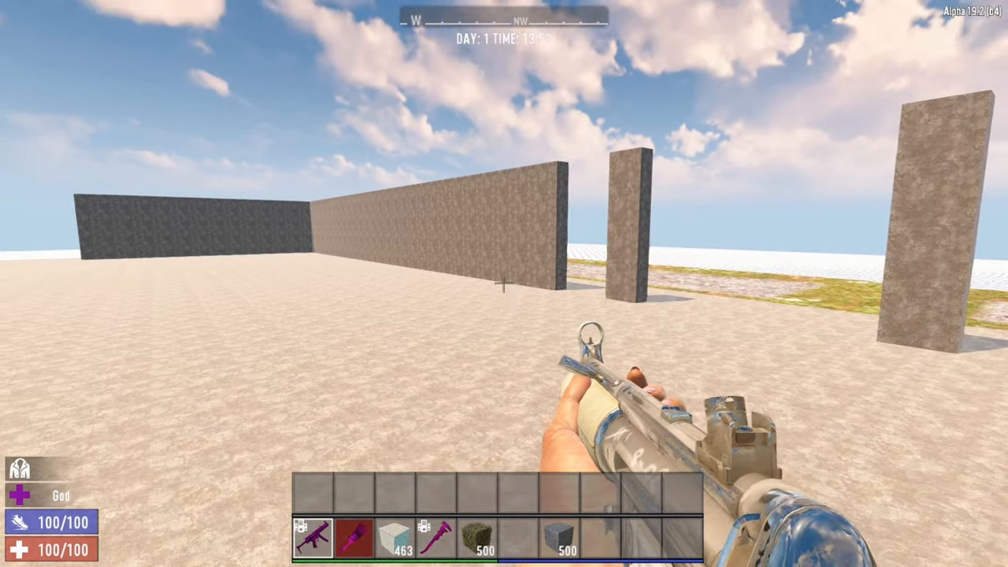
mouse_move(504, 284)
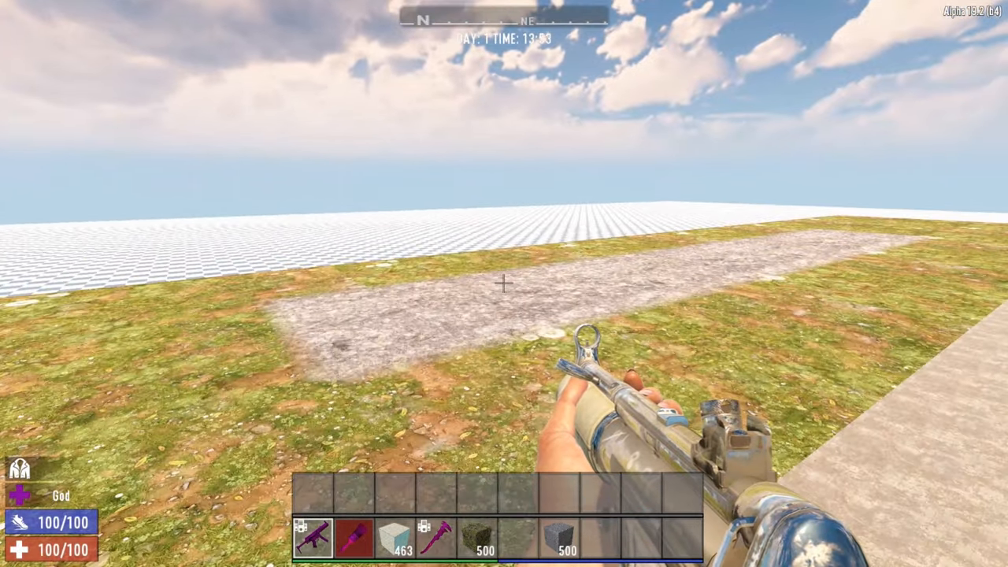
mouse_move(504, 283)
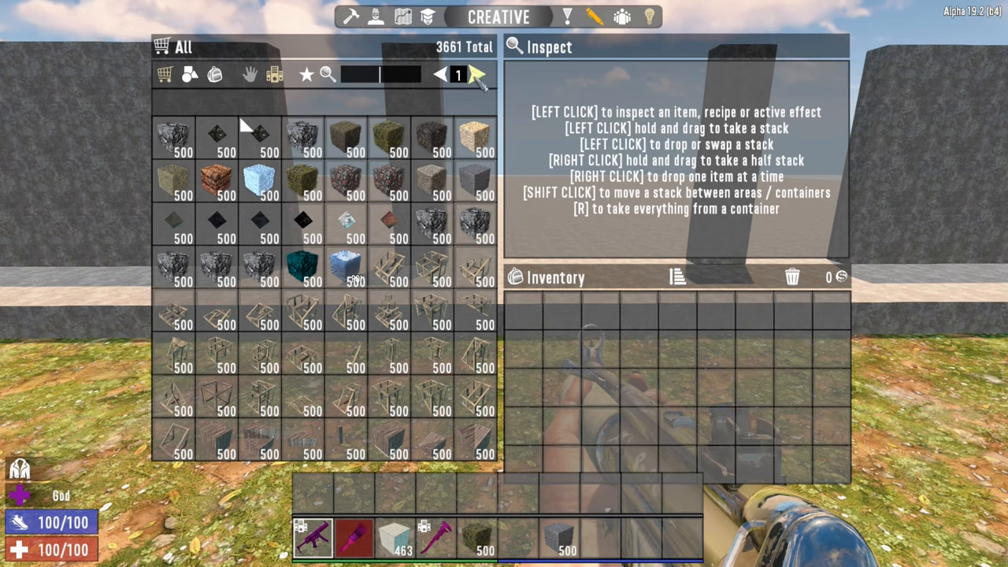
Show the second catalogue page of wooden and stone building shapes.
click(475, 74)
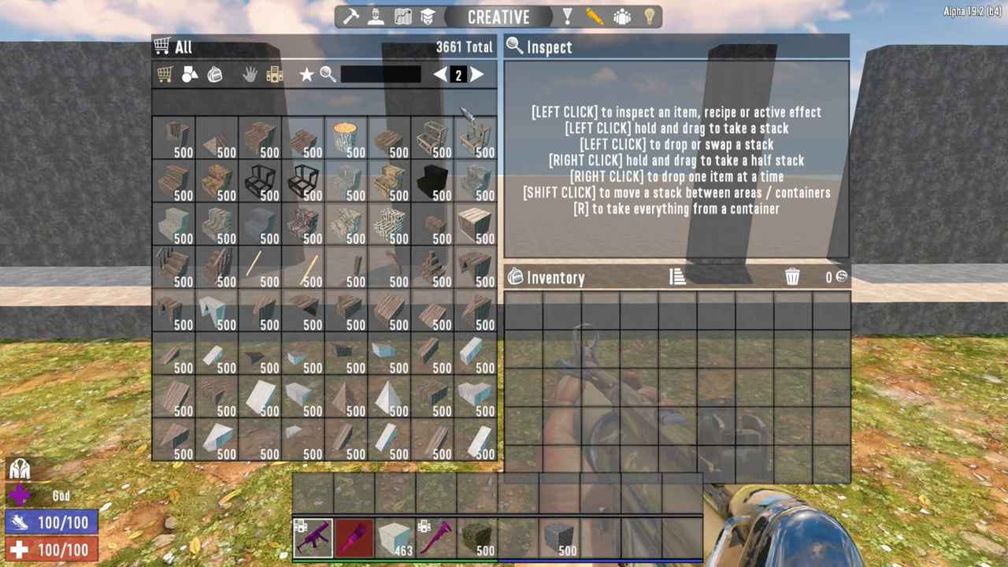
mouse_move(345, 229)
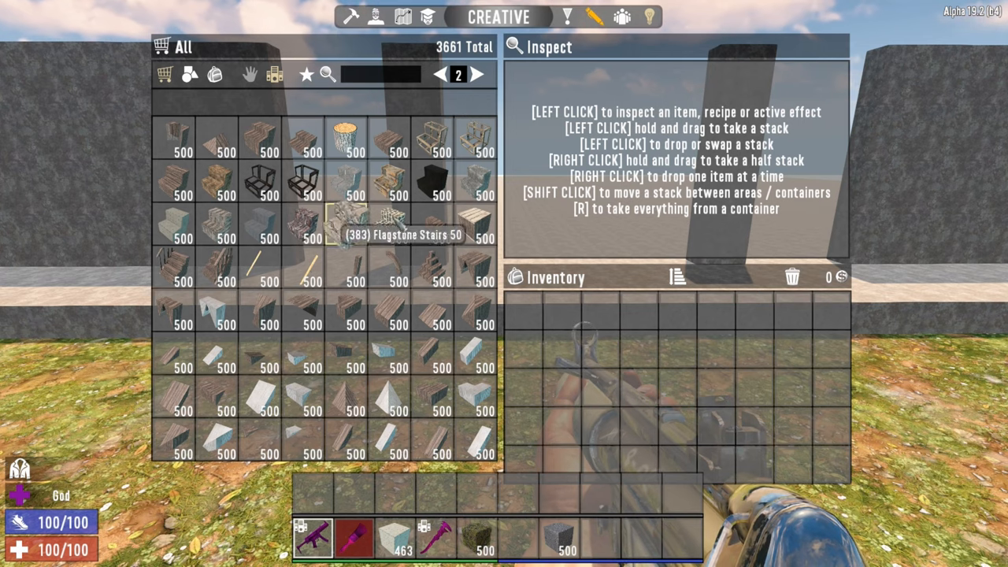
mouse_move(174, 224)
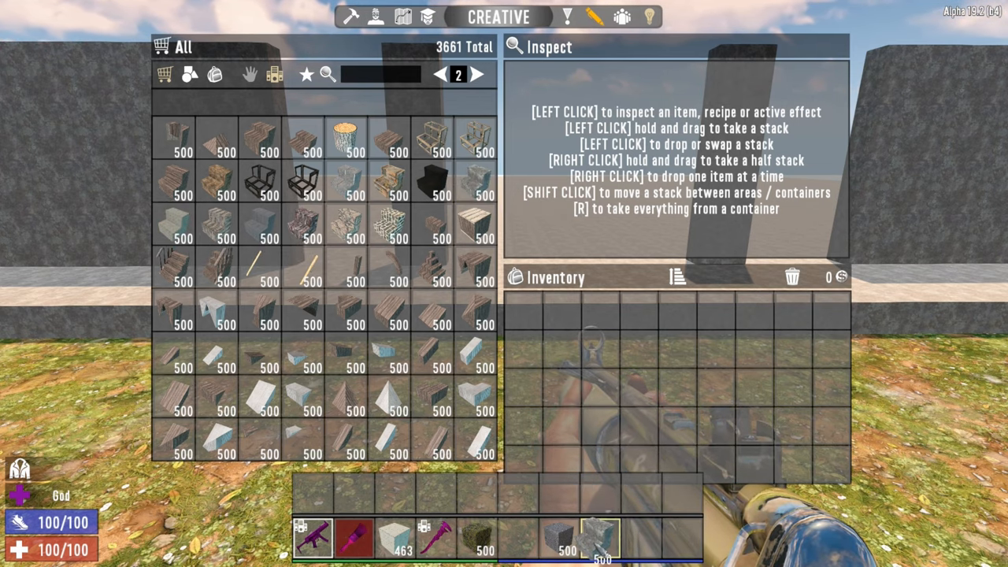
key(escape)
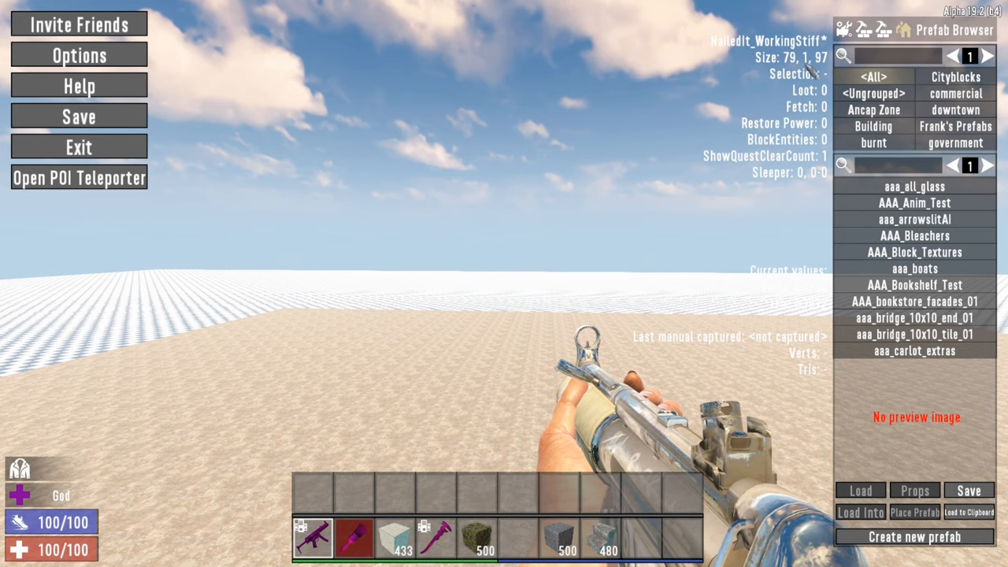
mouse_move(738, 171)
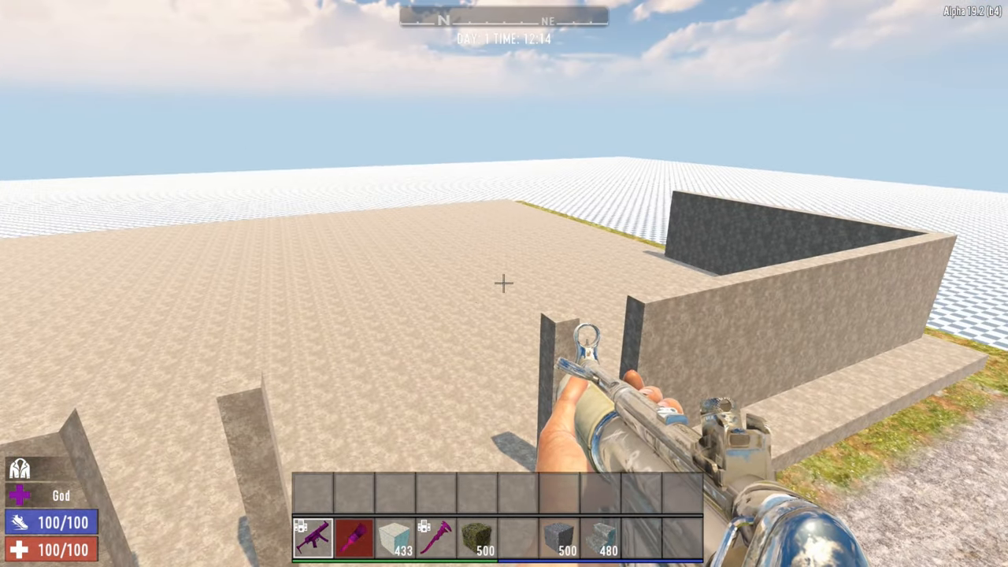
mouse_move(504, 284)
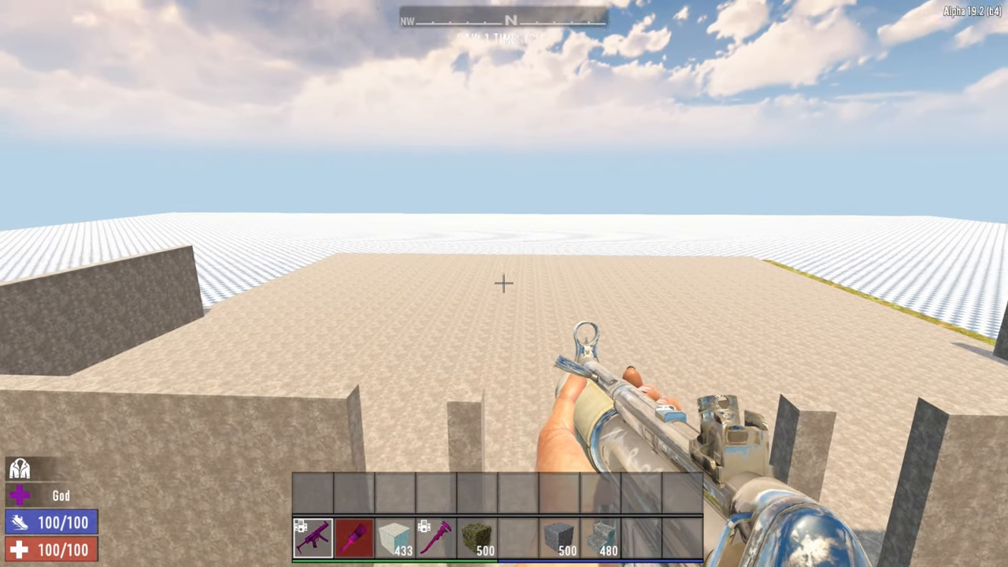